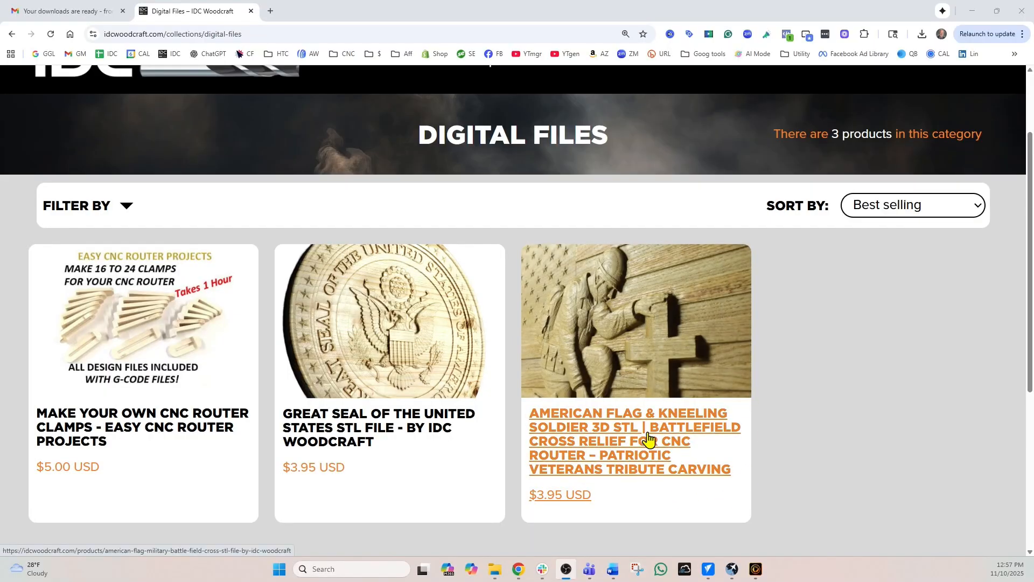
Step: Open the American Flag & Kneeling Soldier 3D STL page and browse its gallery photos
left_click(629, 426)
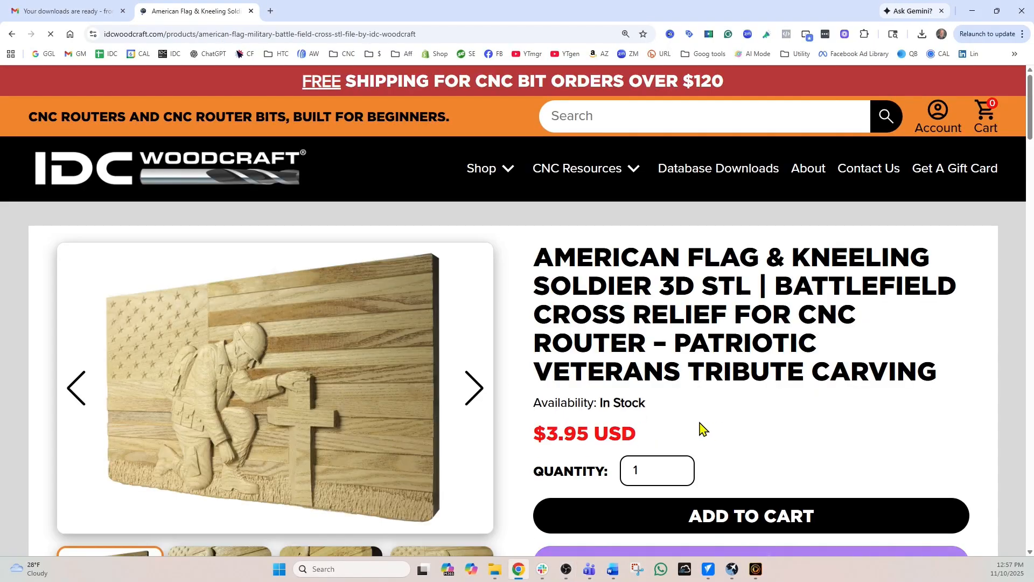
scroll("down", 3)
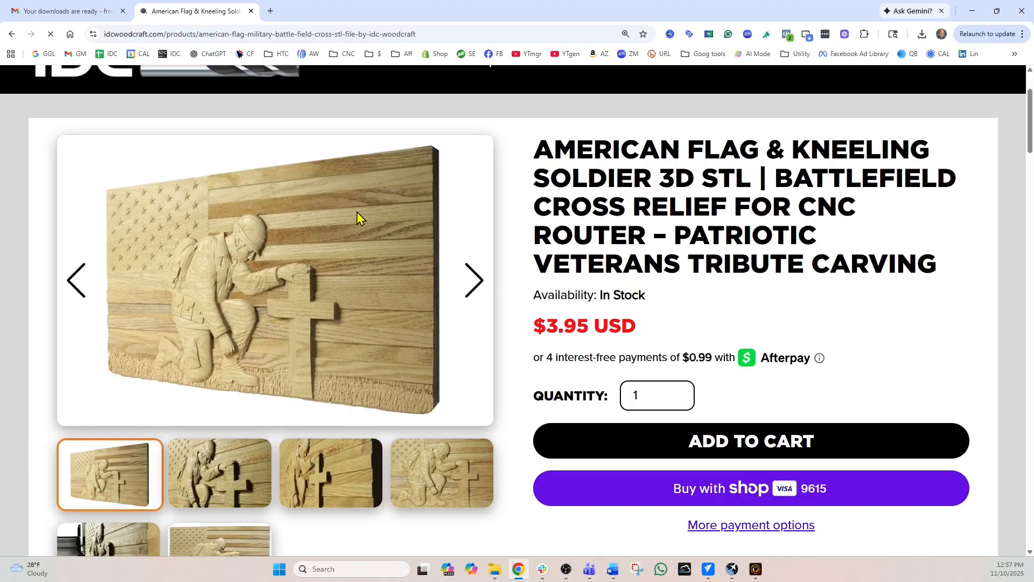
mouse_move(224, 480)
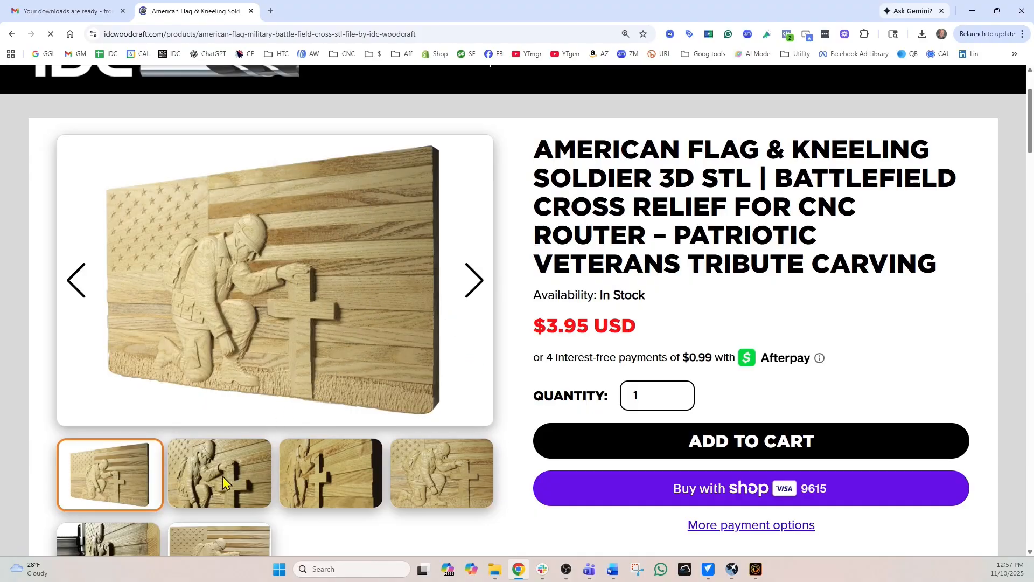
left_click(332, 473)
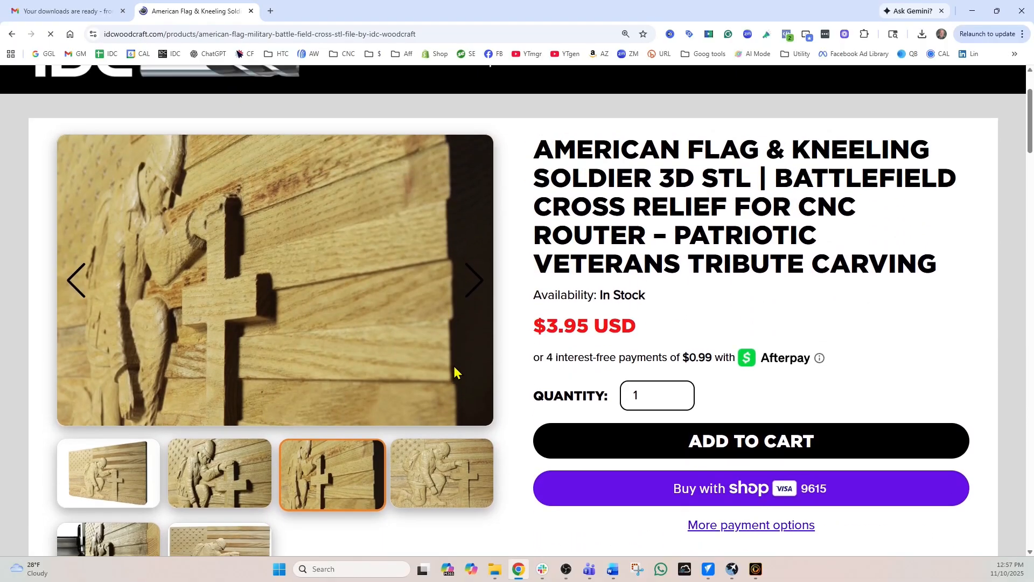
mouse_move(556, 210)
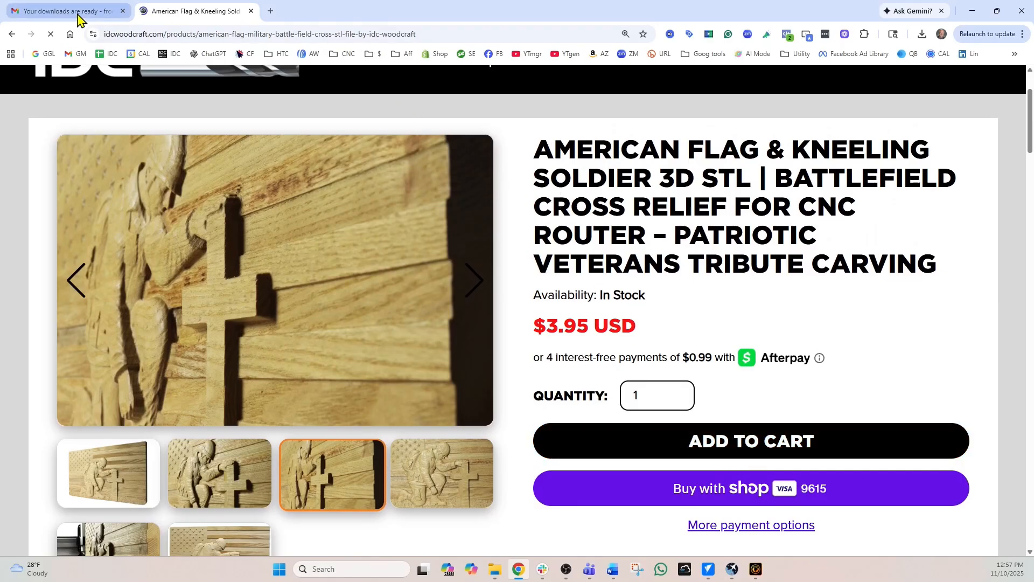
Step: Switch to Gmail to view IDC Woodcraft's 'Your downloads are ready' email
left_click(63, 11)
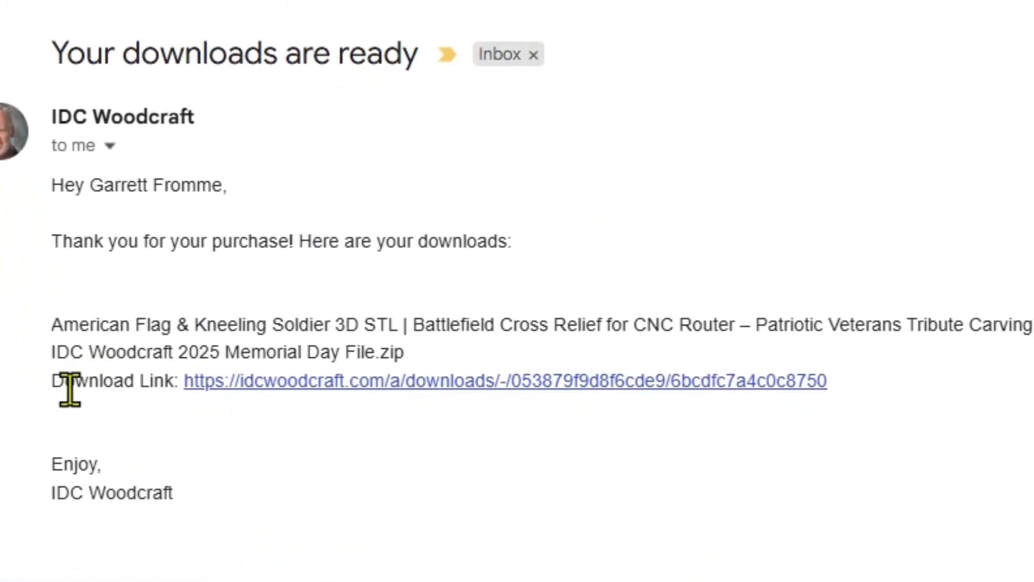
mouse_move(229, 399)
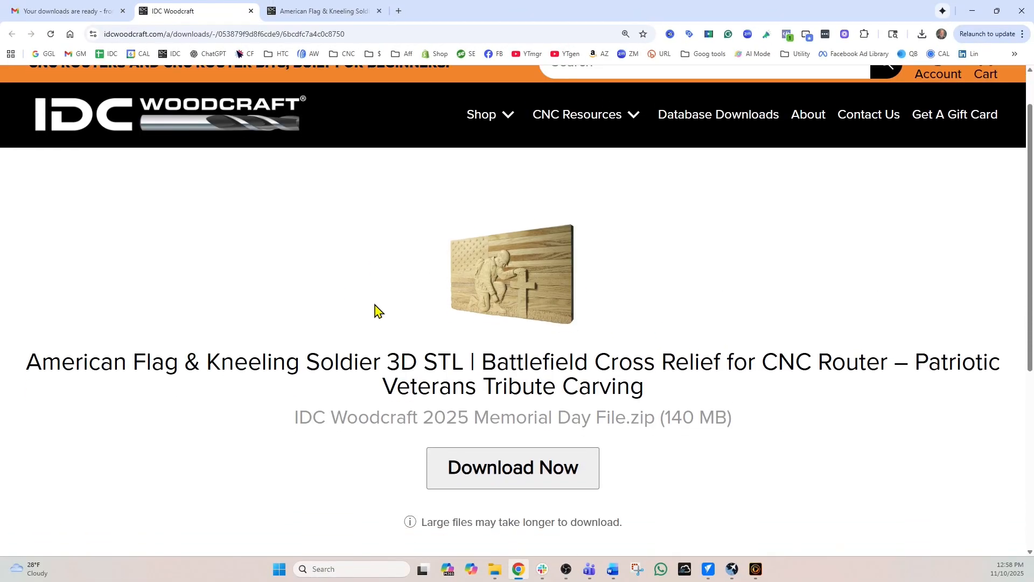
Step: Download the IDC Woodcraft 2025 Memorial Day File.zip and check its download progress
scroll("down", 3)
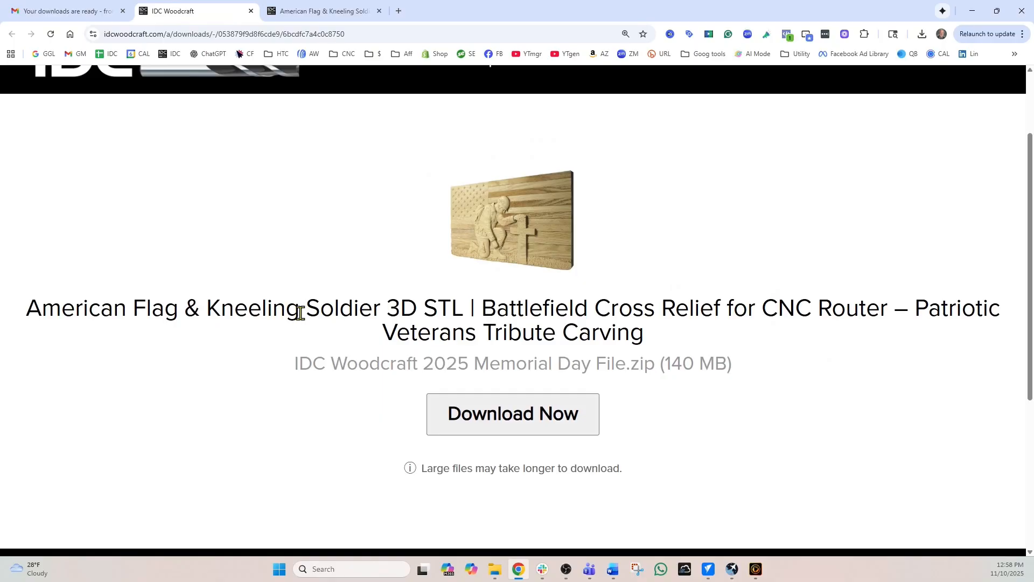
mouse_move(549, 289)
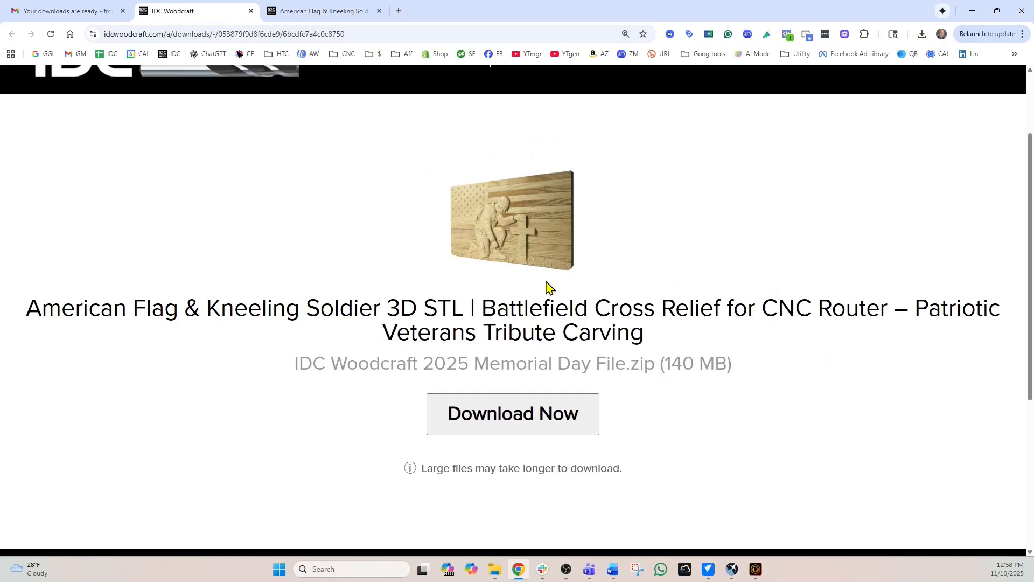
left_click_drag(382, 308, 699, 307)
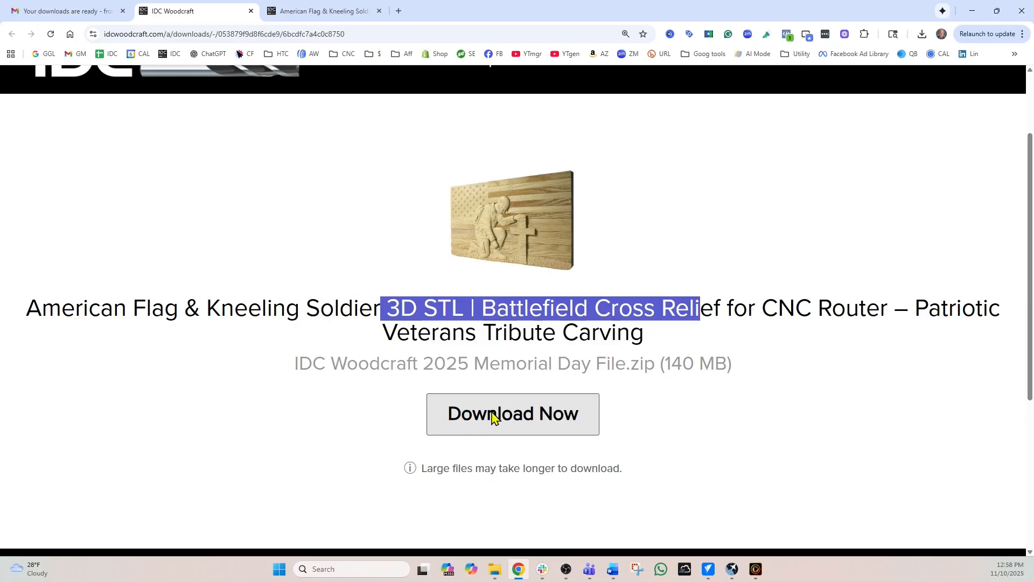
left_click(512, 413)
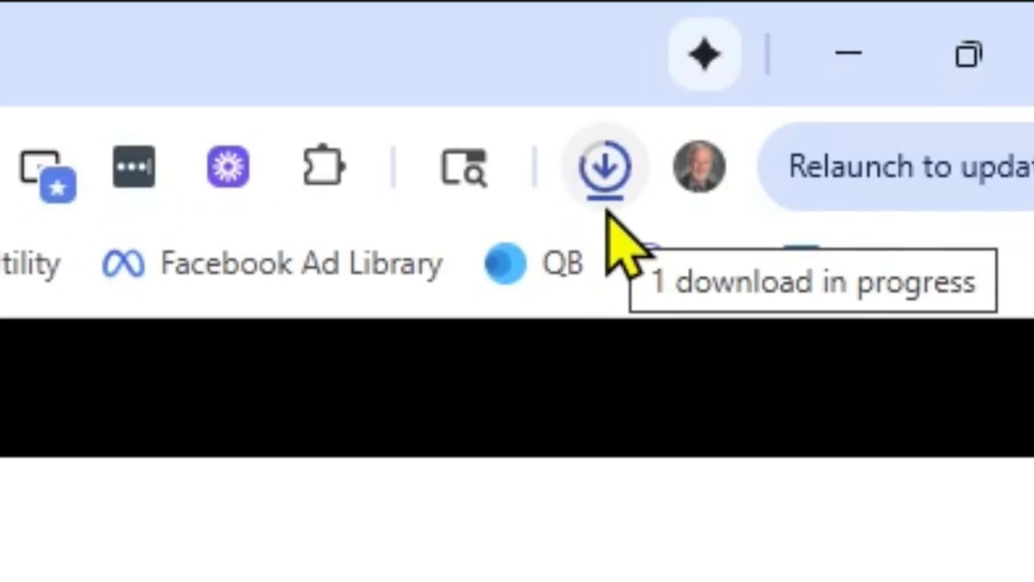
left_click(601, 168)
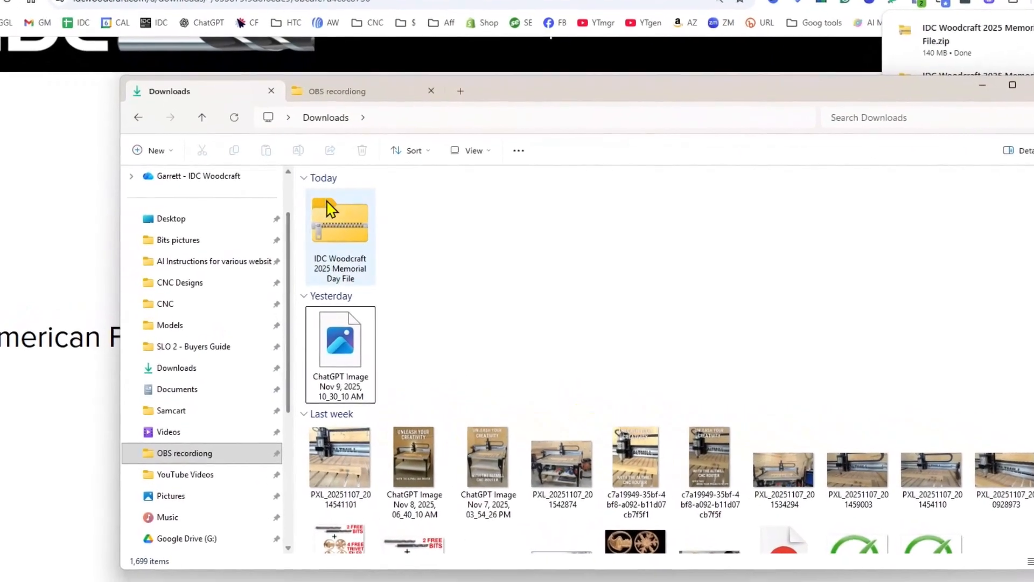
mouse_move(340, 231)
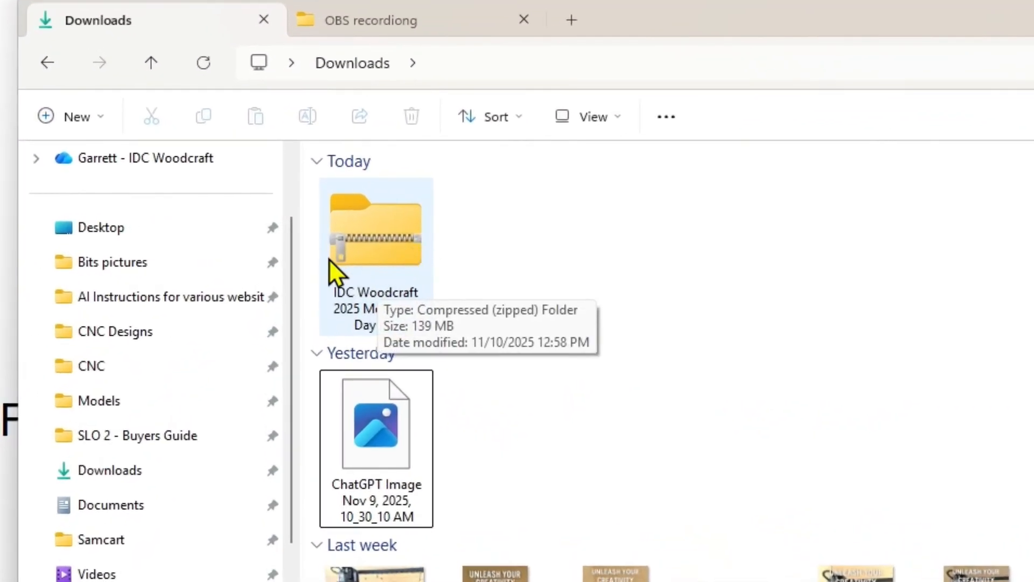
mouse_move(366, 250)
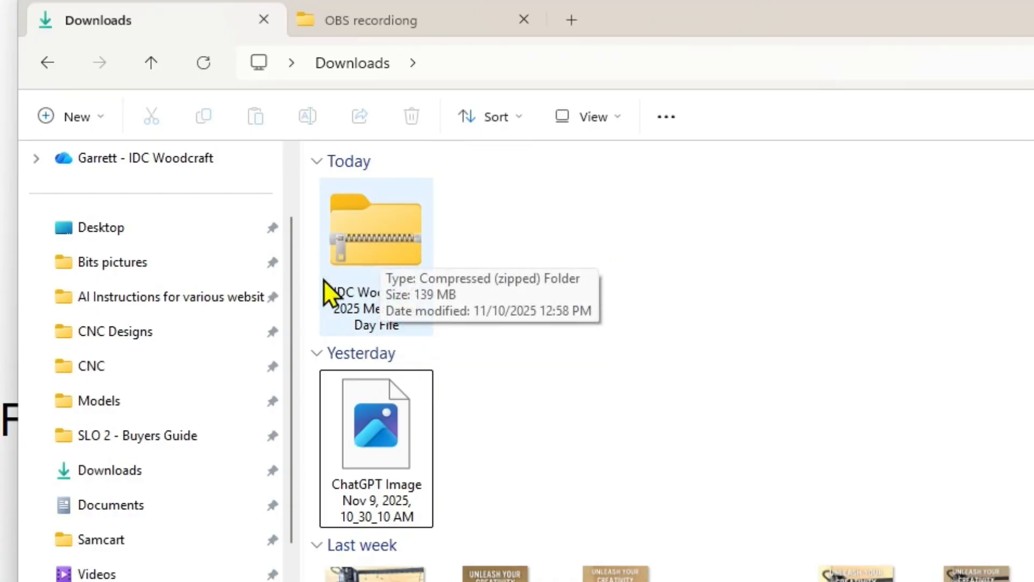
mouse_move(92, 540)
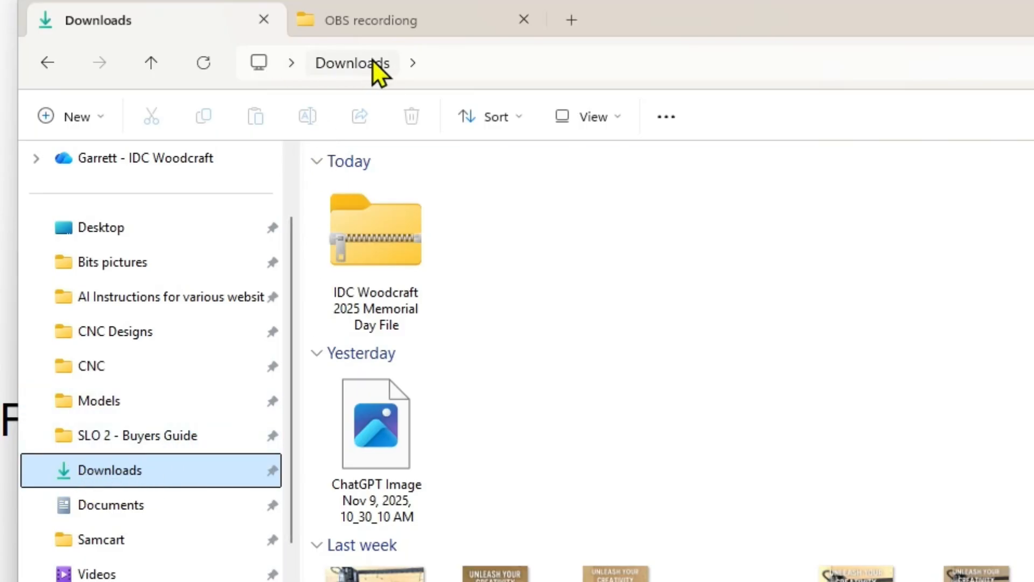
Step: Select the Memorial Day zip in Downloads and bring up its Extract All option
left_click(375, 231)
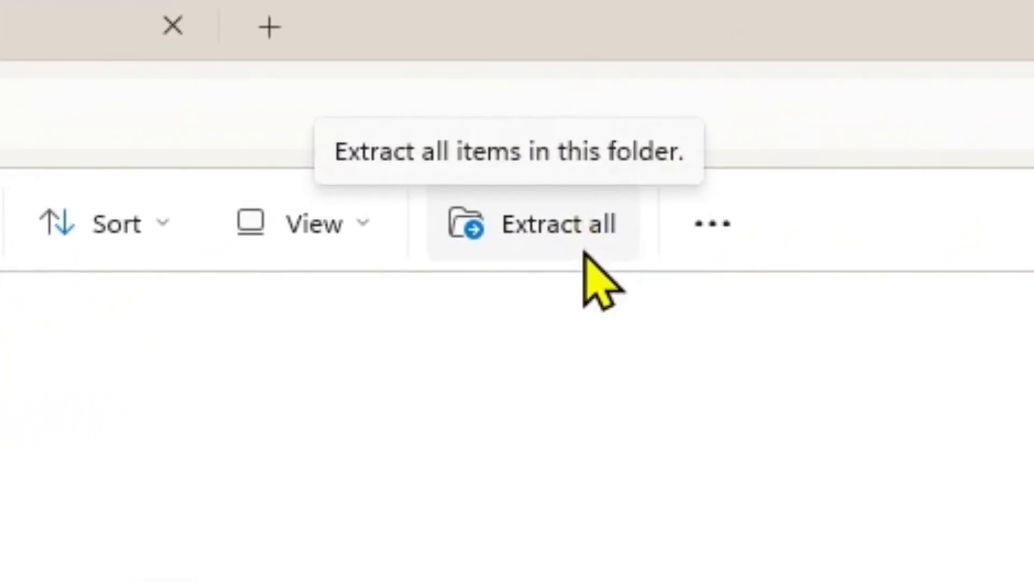
left_click(557, 223)
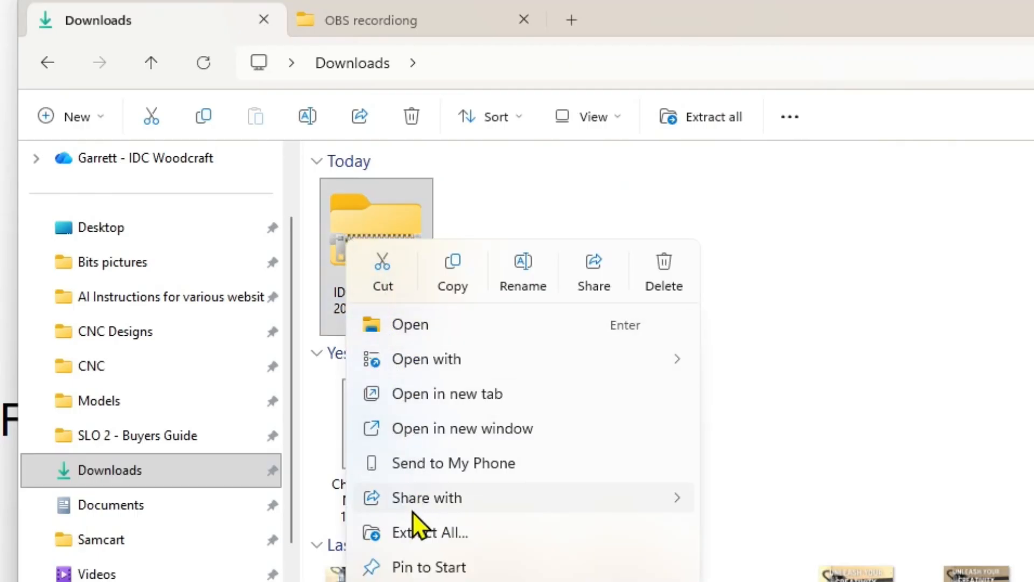
mouse_move(423, 532)
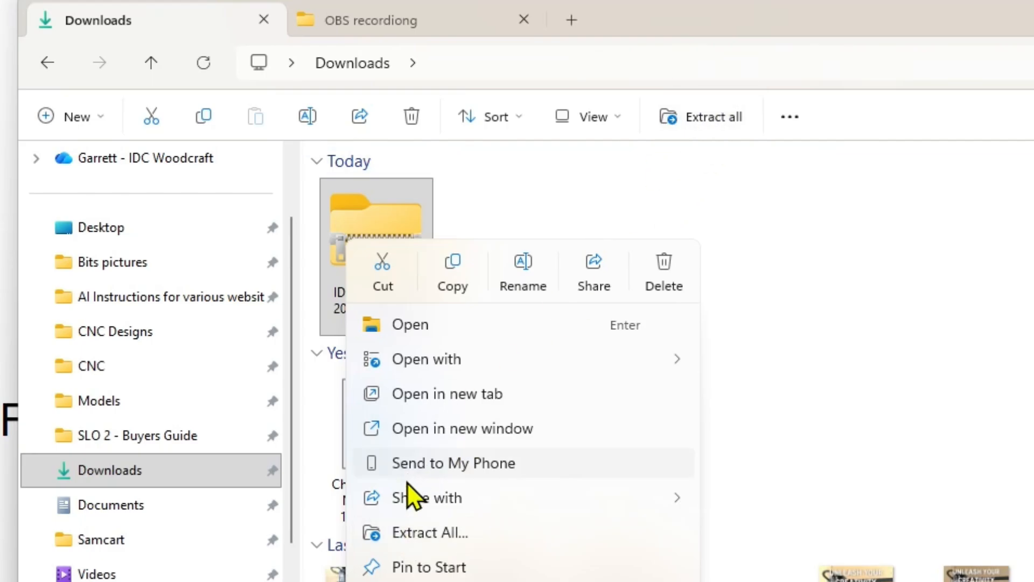
mouse_move(413, 547)
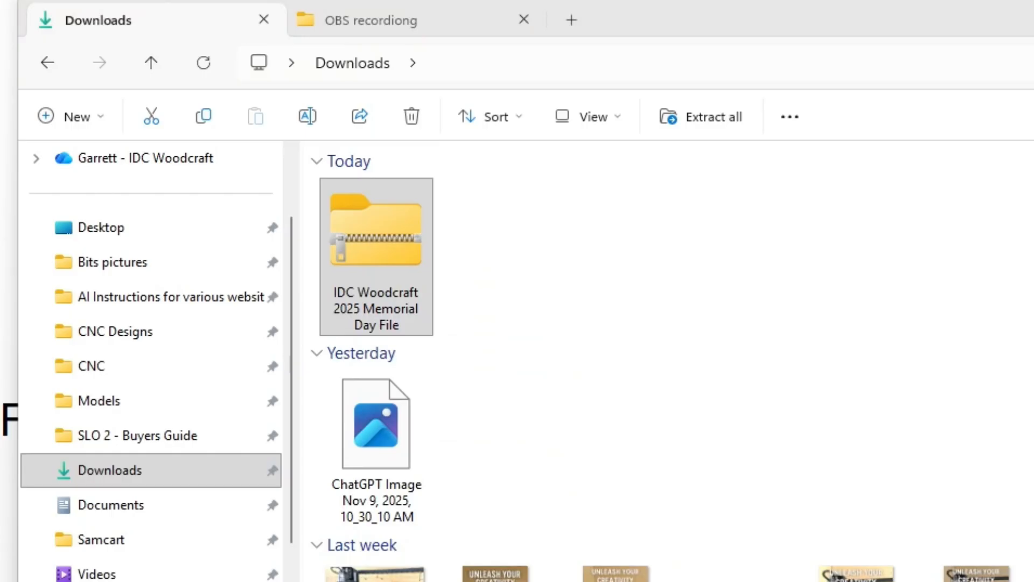
Step: Start Extract All and review the same-named Downloads destination folder path
left_click(703, 116)
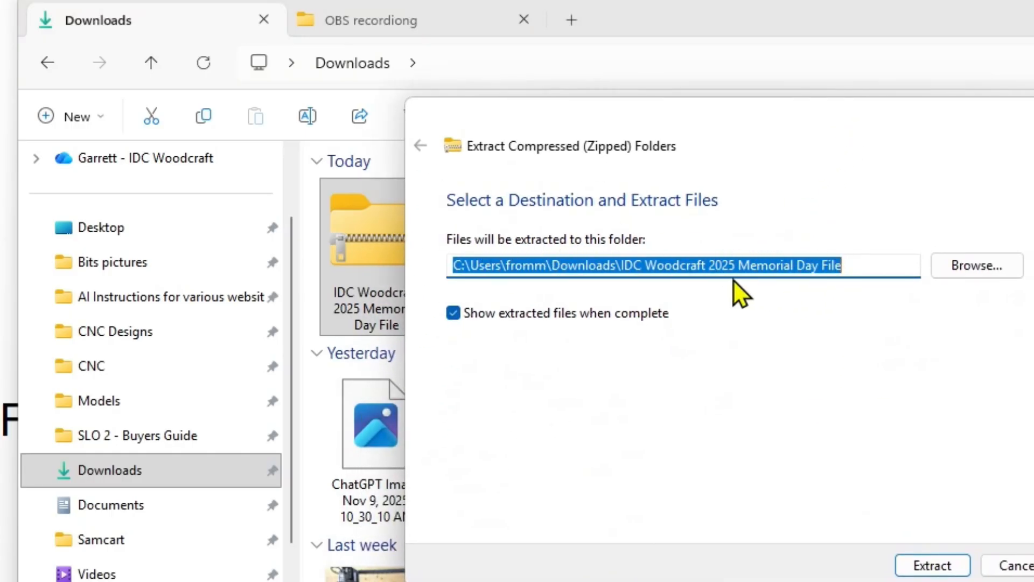
left_click(462, 265)
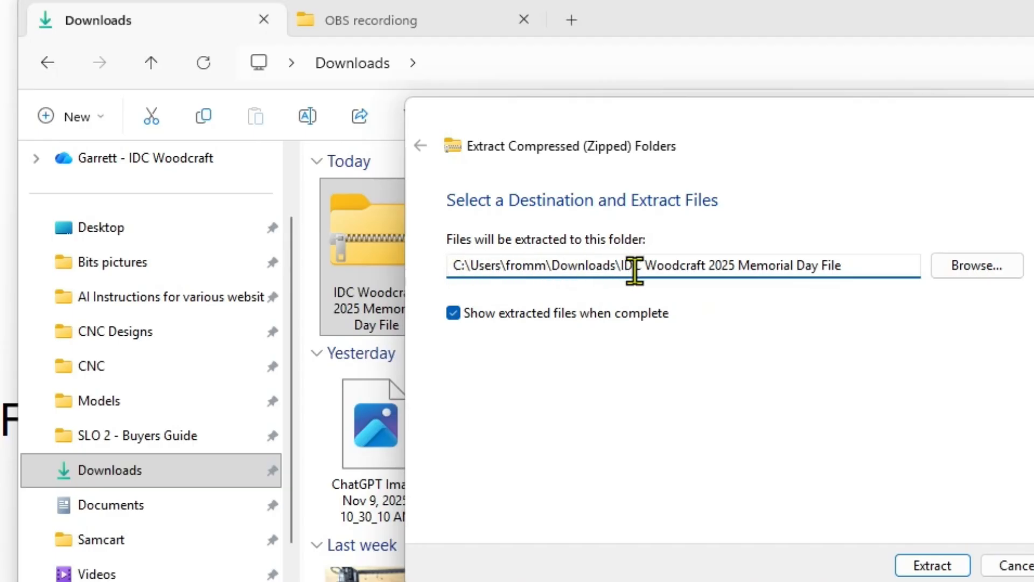
double_click(583, 265)
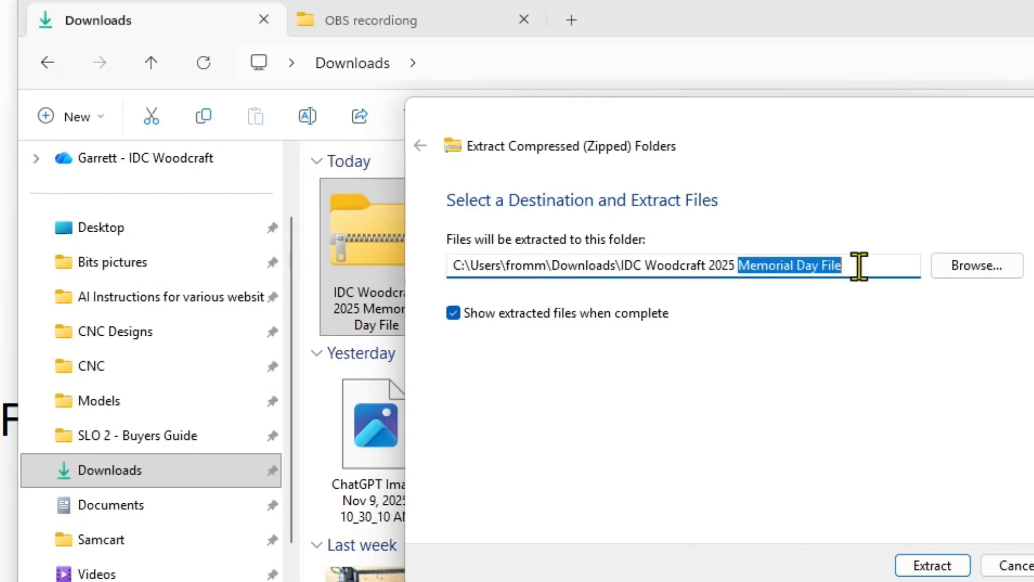
mouse_move(753, 422)
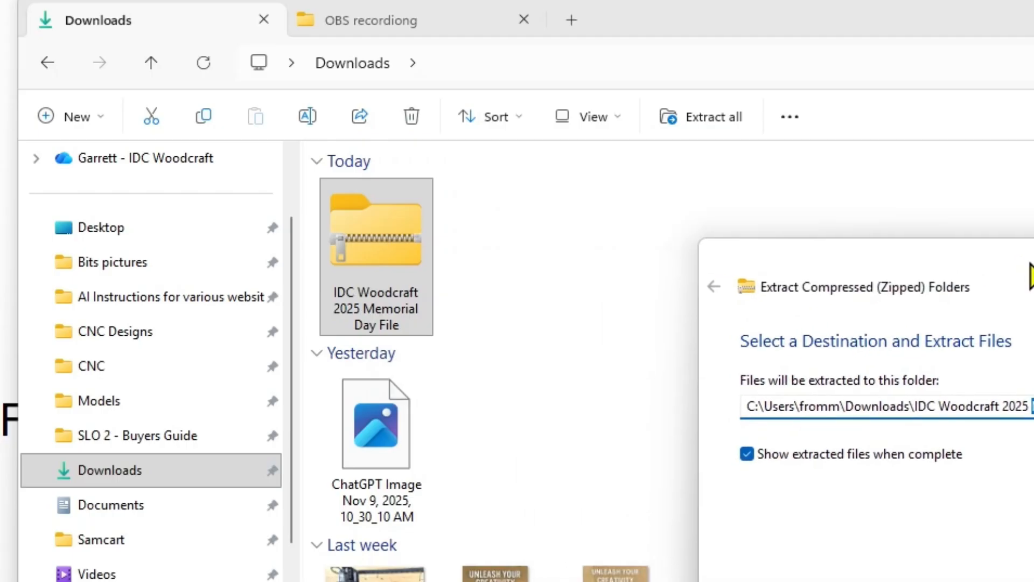
mouse_move(548, 231)
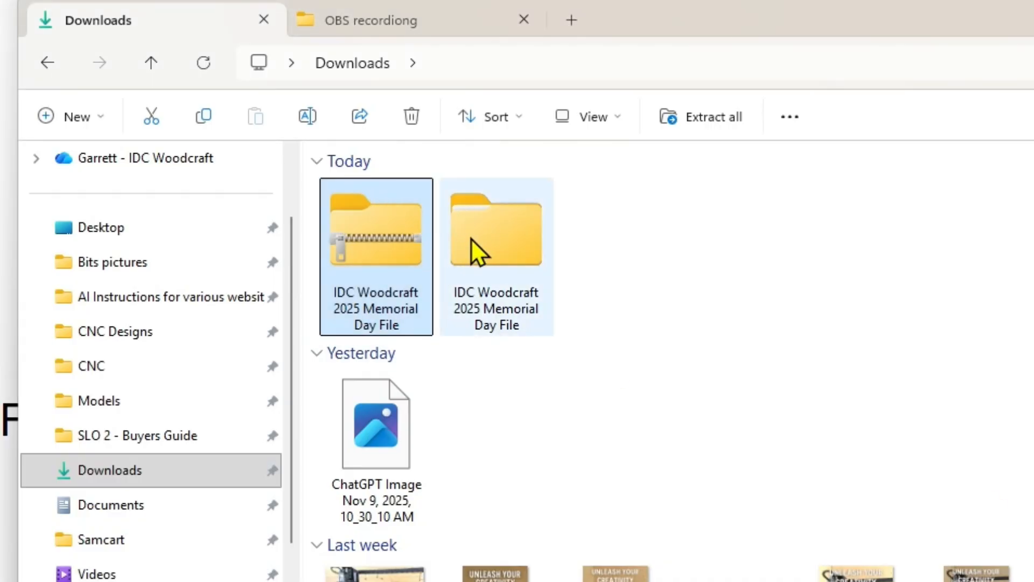
double_click(496, 229)
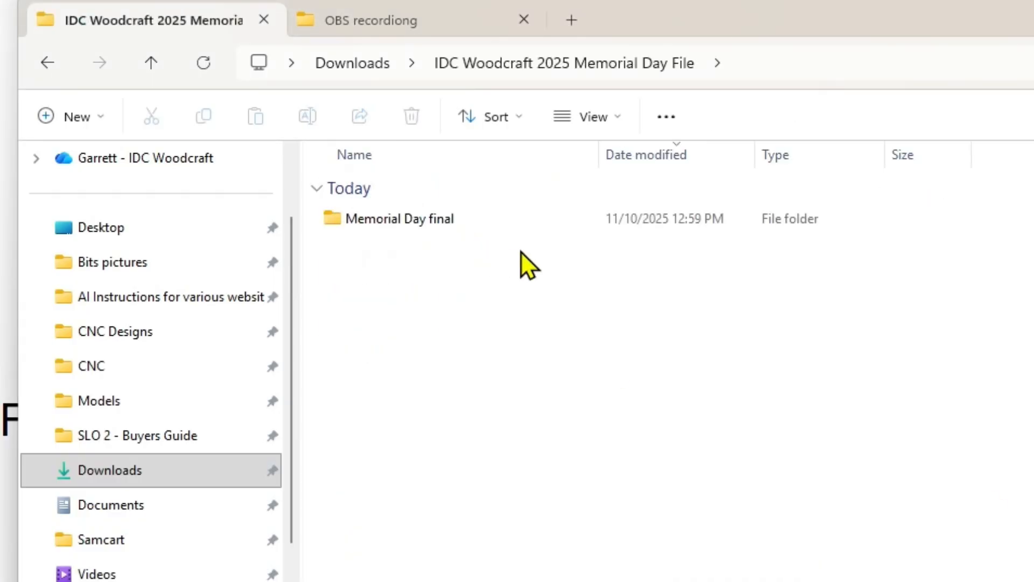
mouse_move(412, 228)
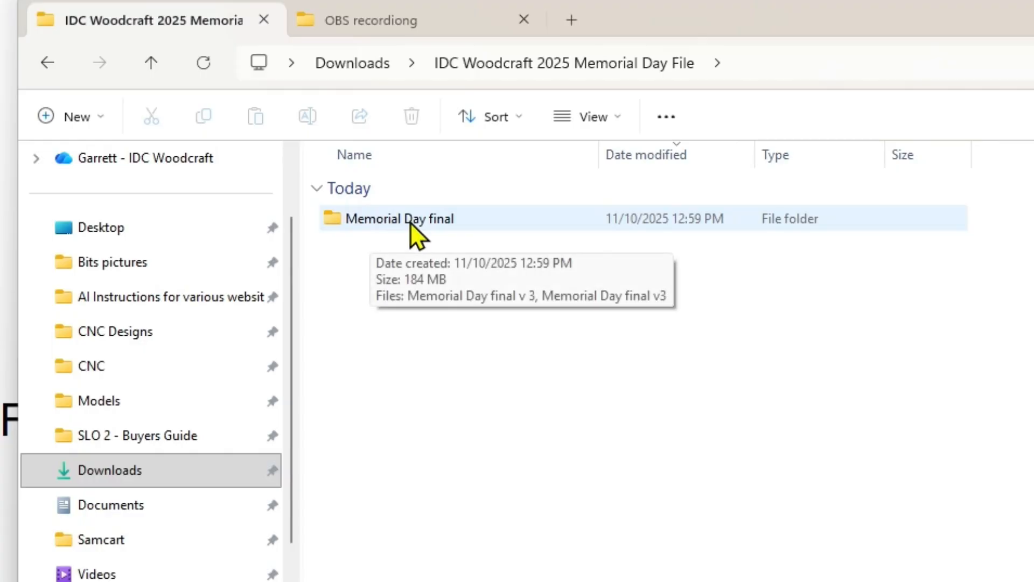
mouse_move(403, 234)
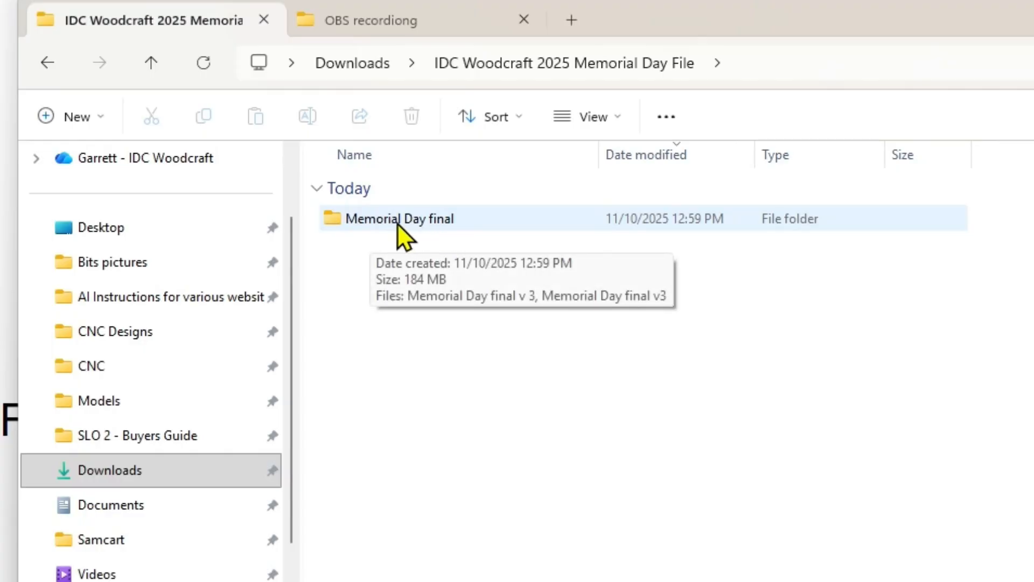
double_click(399, 219)
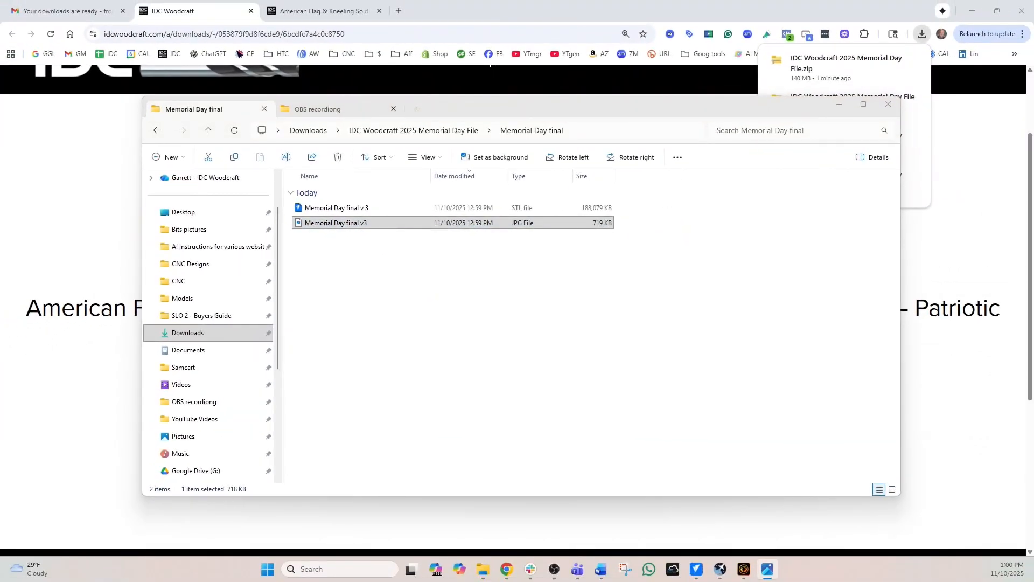
double_click(335, 223)
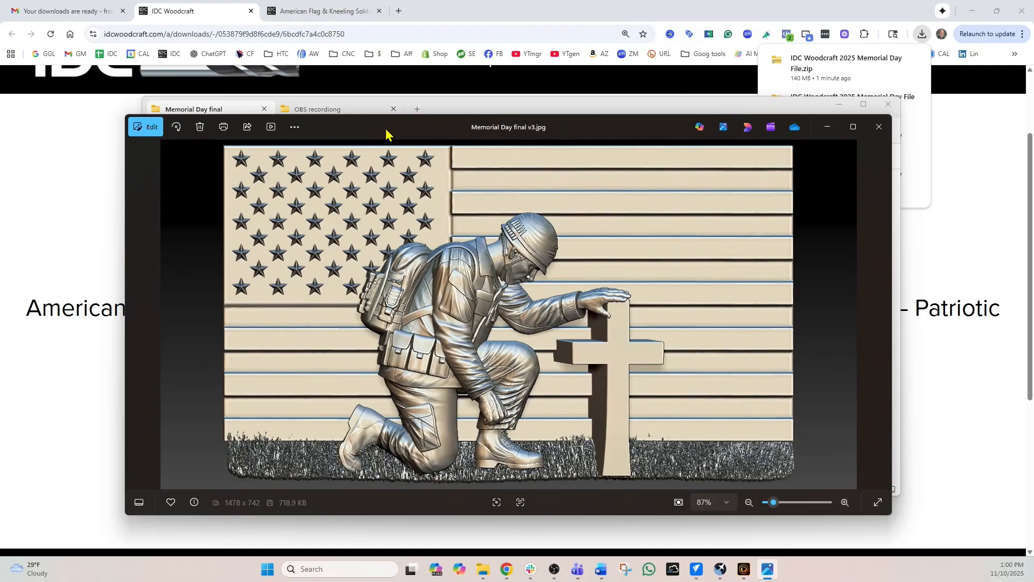
mouse_move(879, 127)
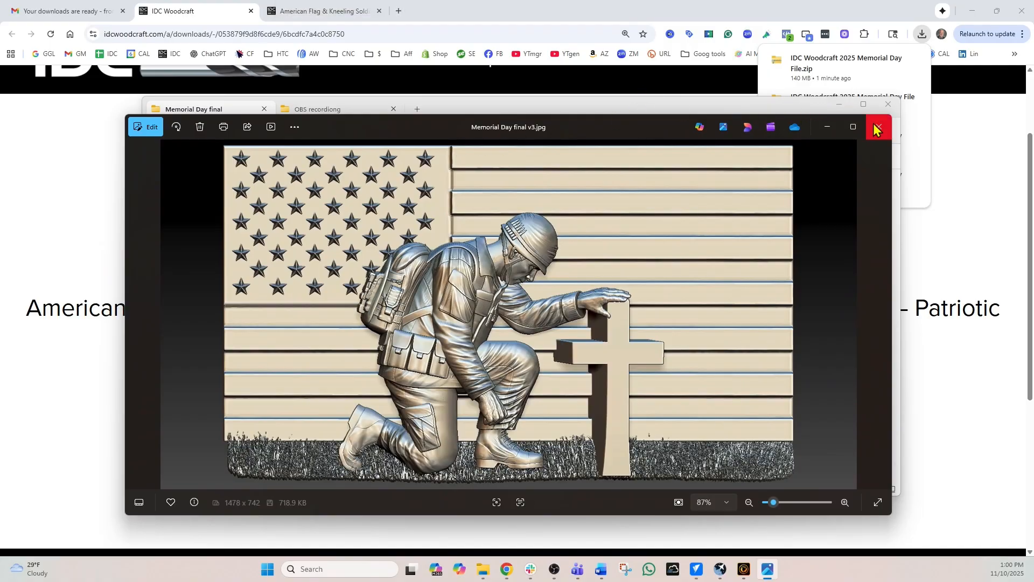
left_click(875, 127)
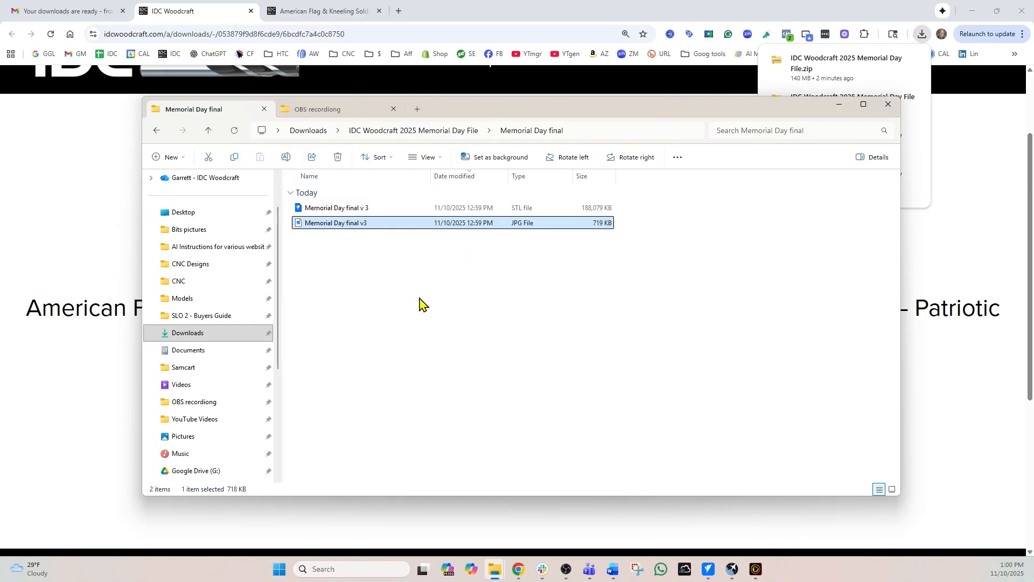
mouse_move(708, 569)
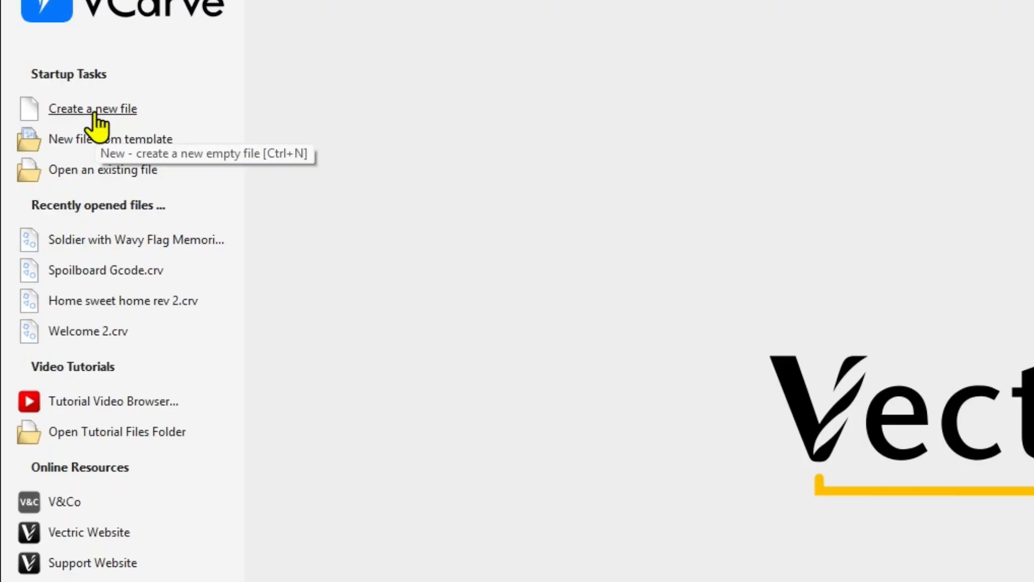
Step: Set up a single-sided job: width 24 in, height 24 in, thickness 0.75 in
left_click(93, 108)
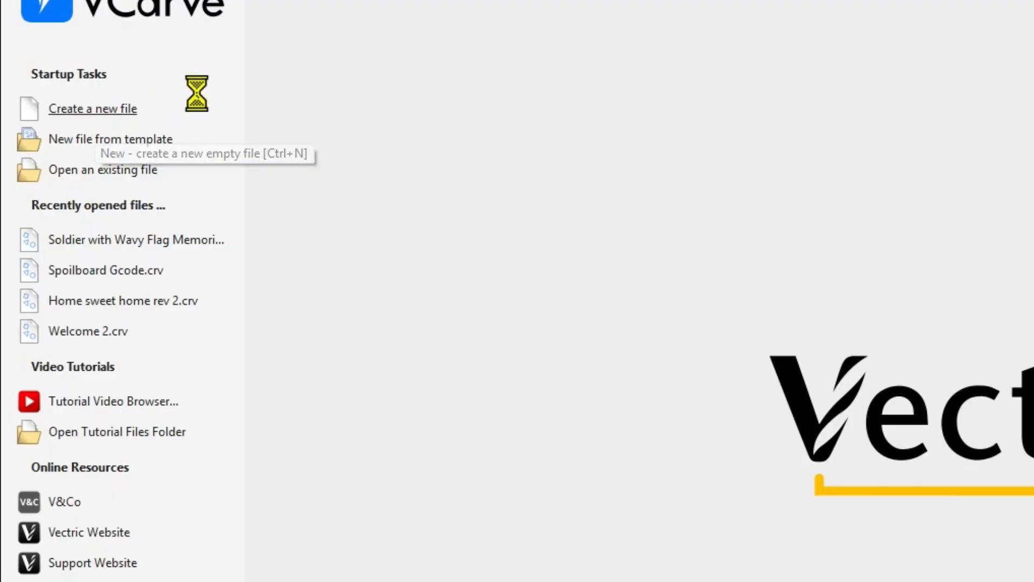
left_click(93, 109)
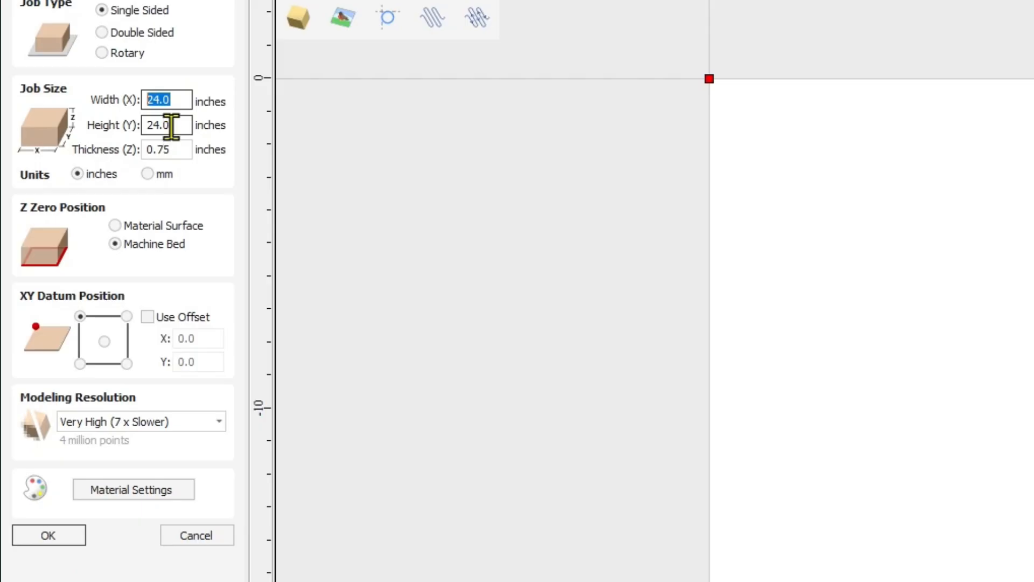
key("Tab")
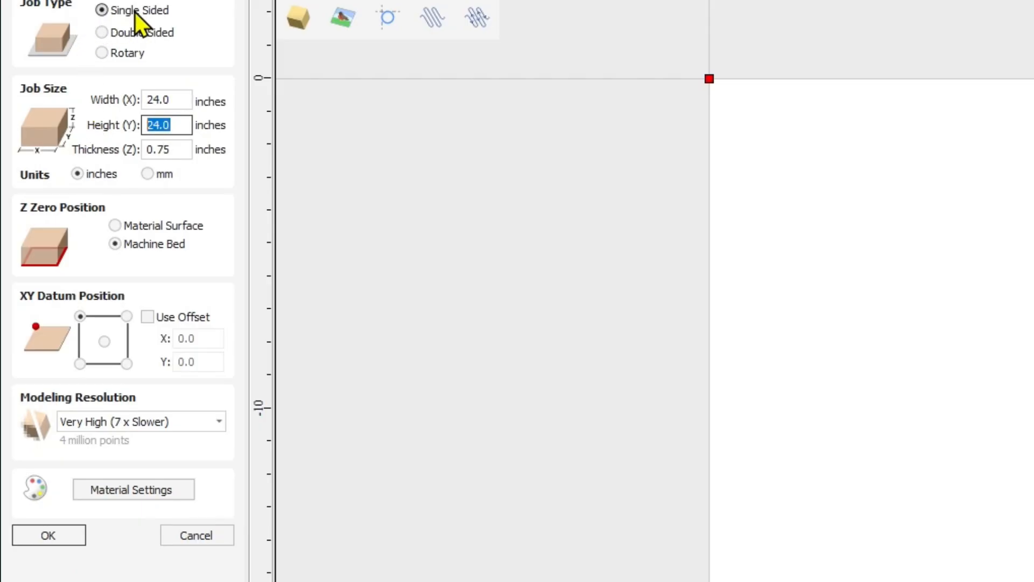
left_click(167, 100)
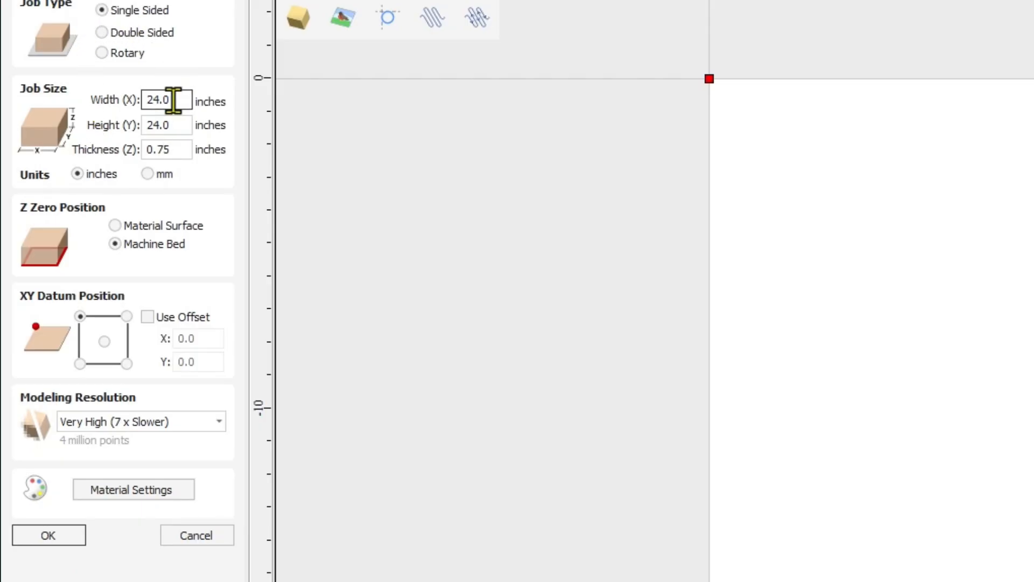
left_click(166, 149)
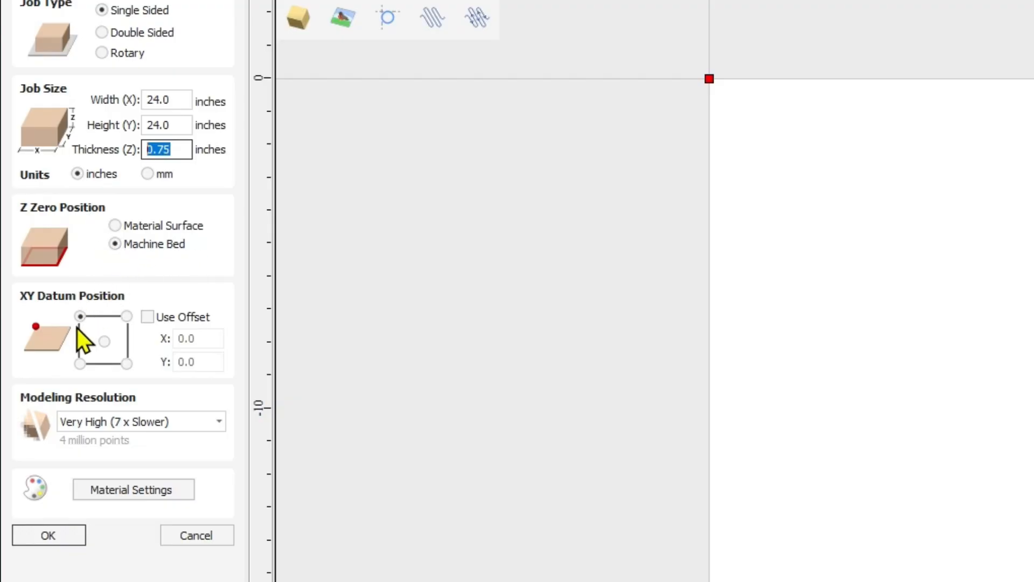
mouse_move(71, 347)
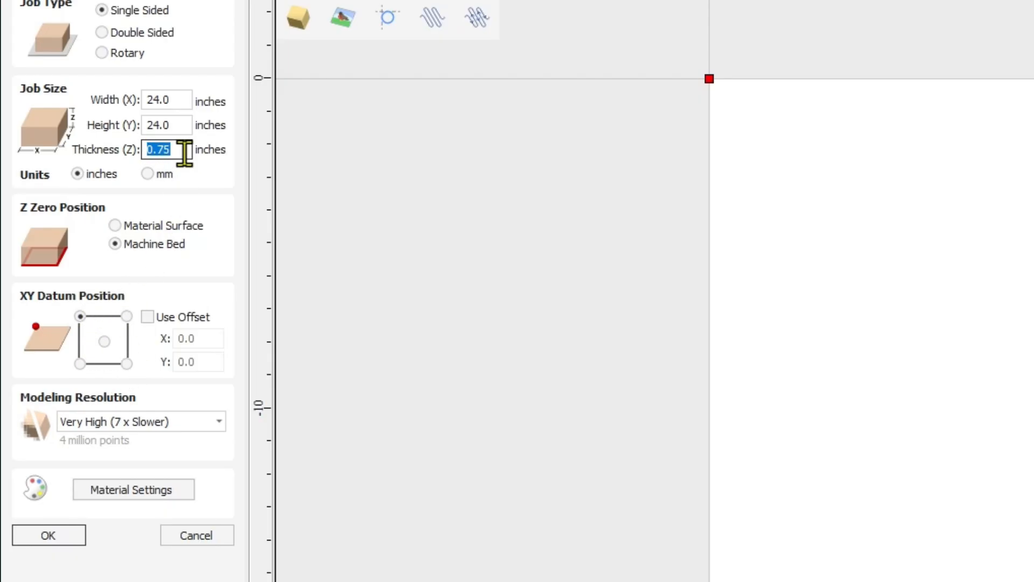
left_click(48, 535)
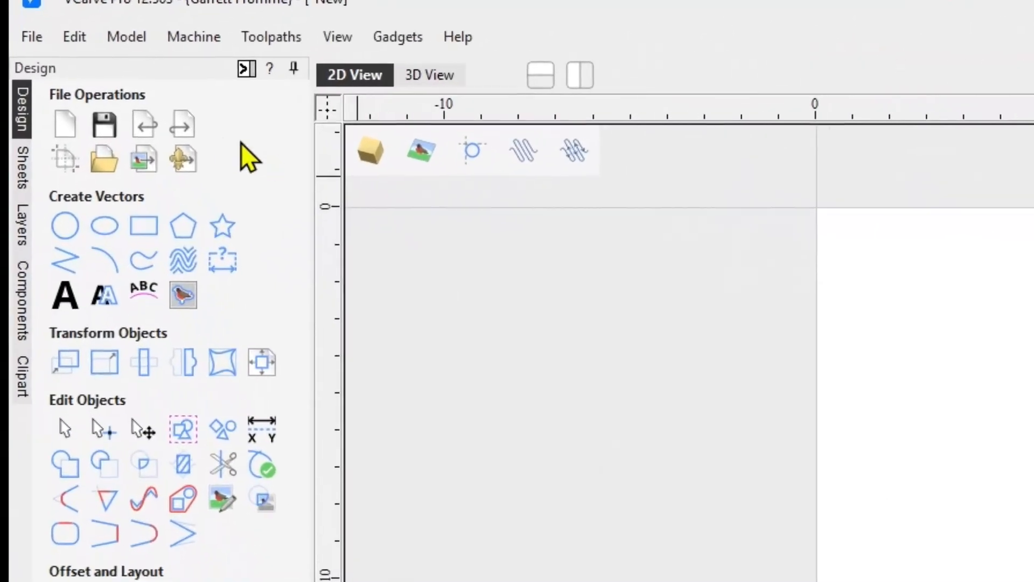
mouse_move(104, 126)
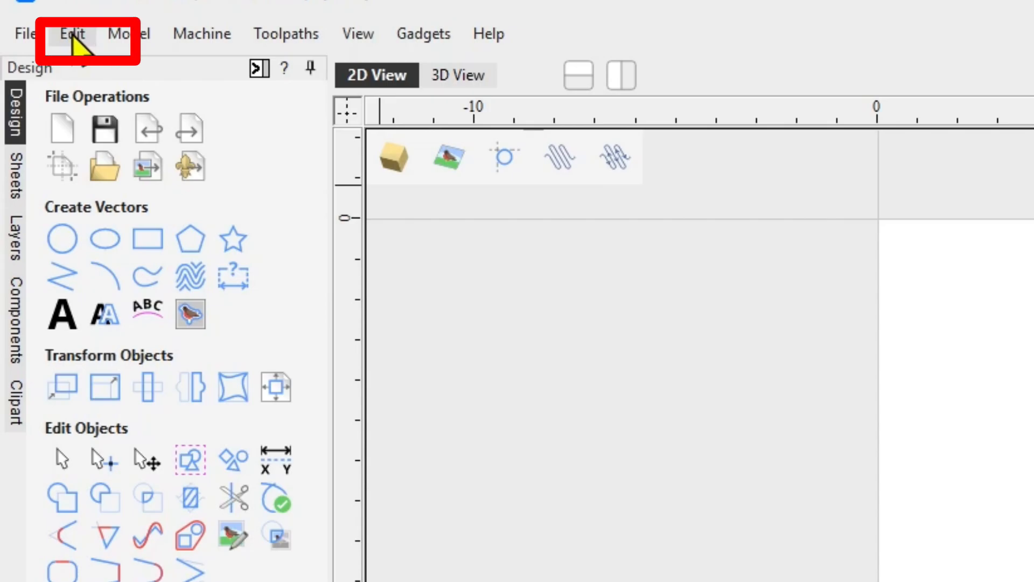
left_click(72, 34)
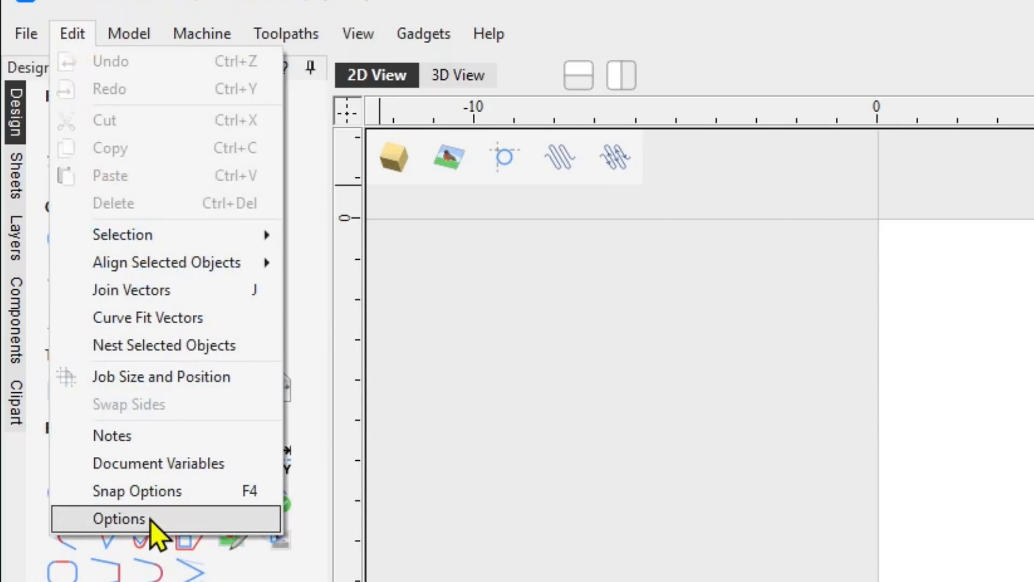
left_click(119, 518)
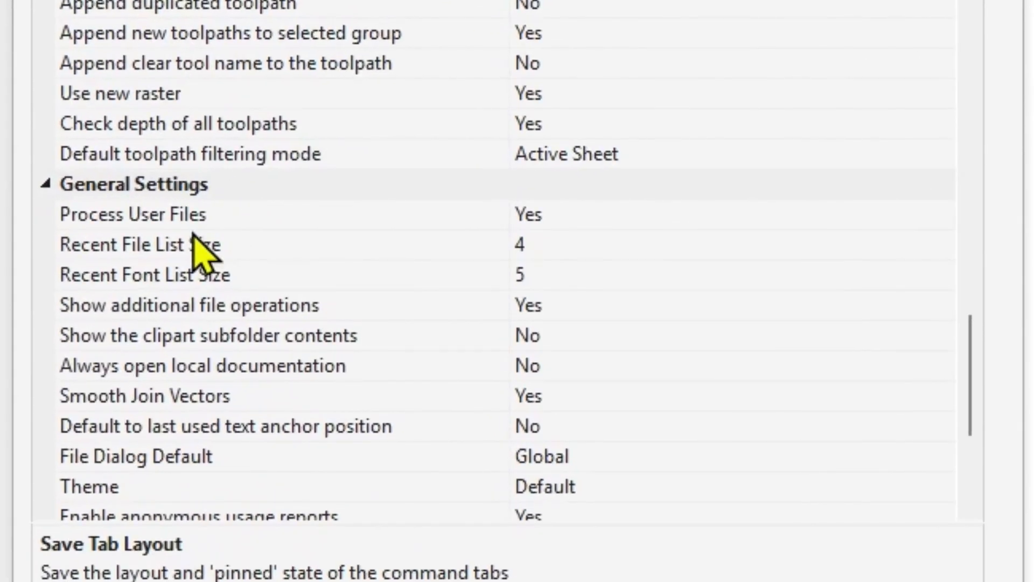
mouse_move(164, 338)
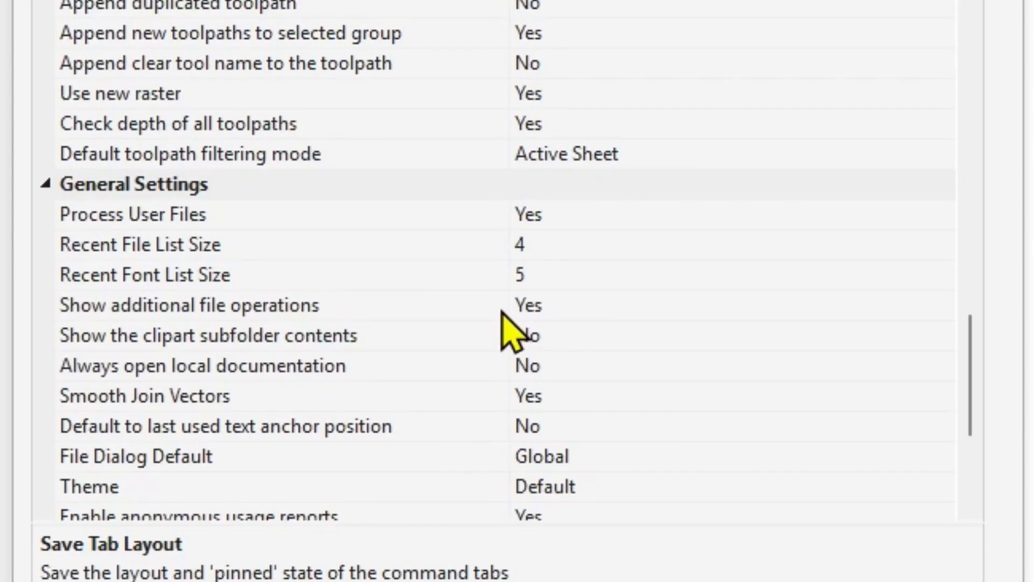
left_click(197, 305)
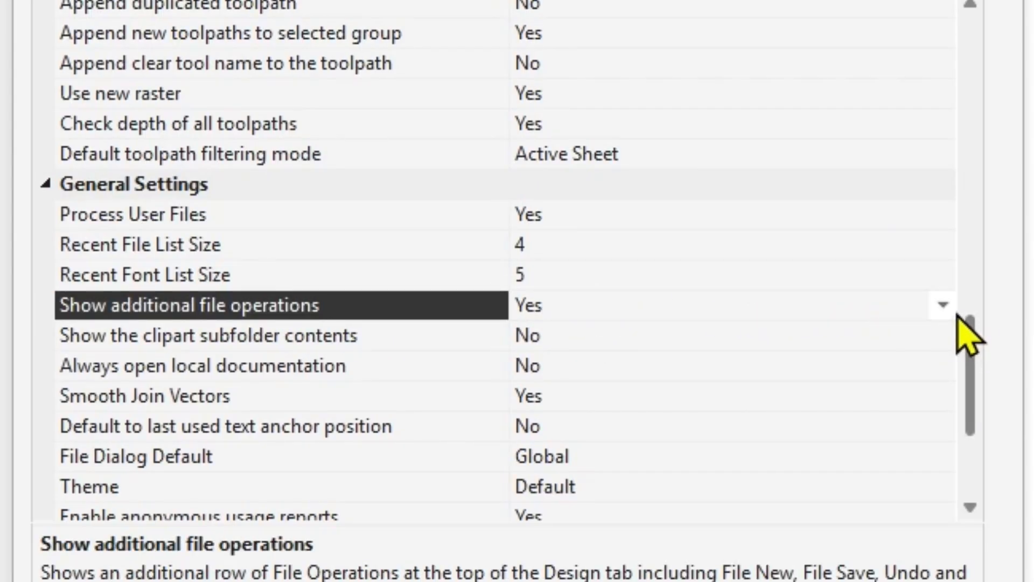
left_click(944, 305)
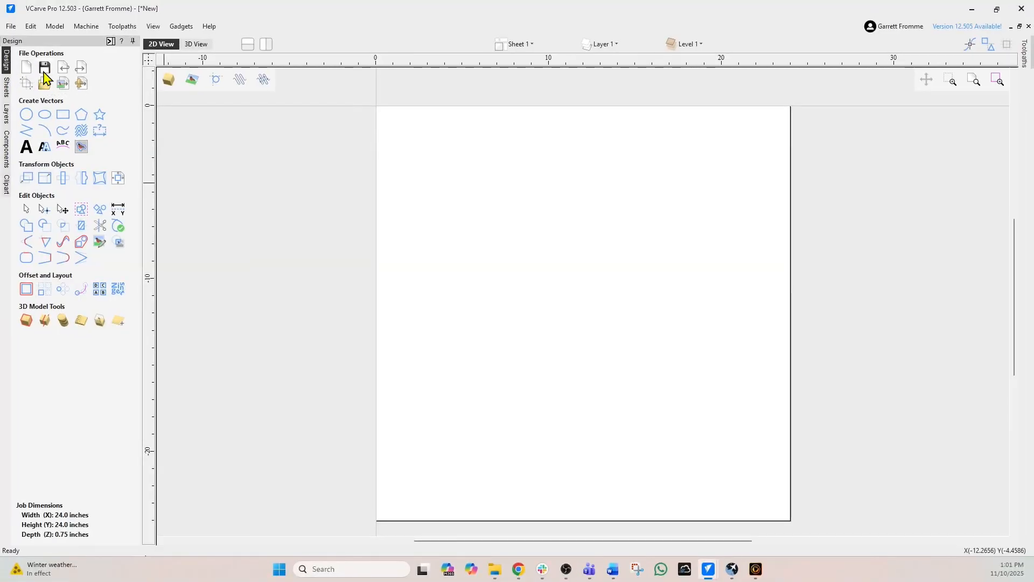
Step: Save the job as 'Solder with Flag' in Downloads > IDC Woodcraft 2025 Memorial Day File
left_click(44, 68)
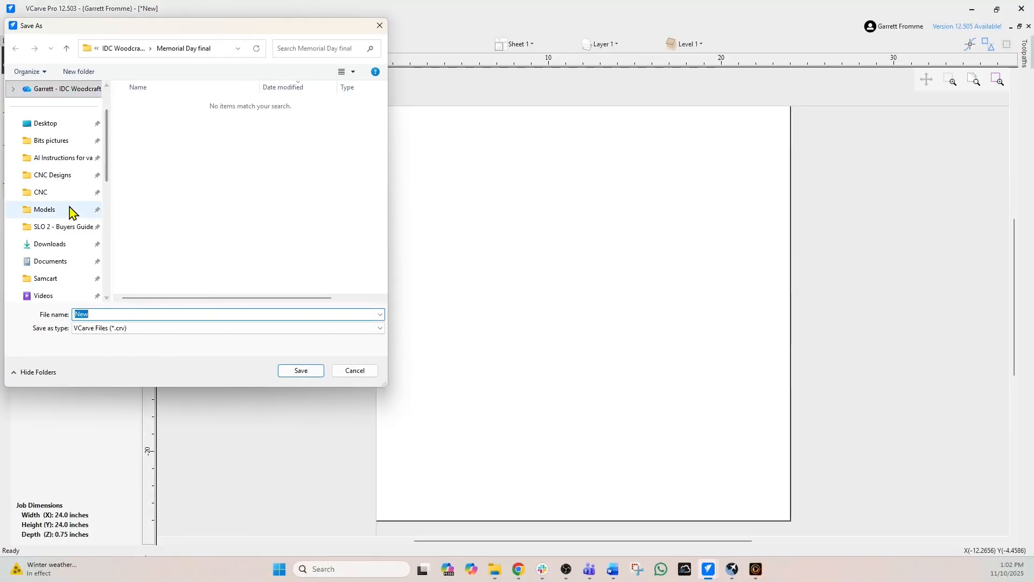
left_click(49, 243)
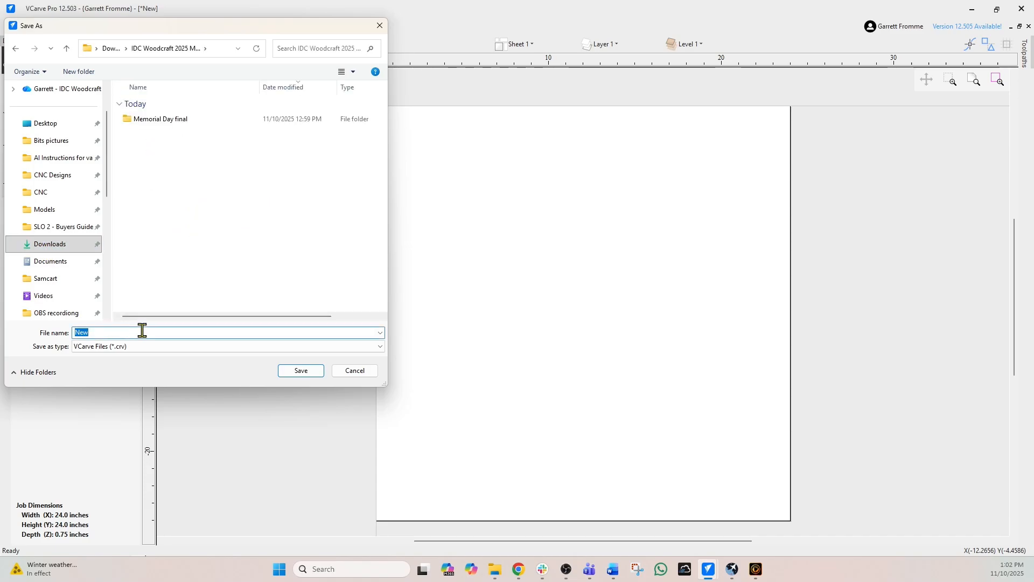
type("Solder")
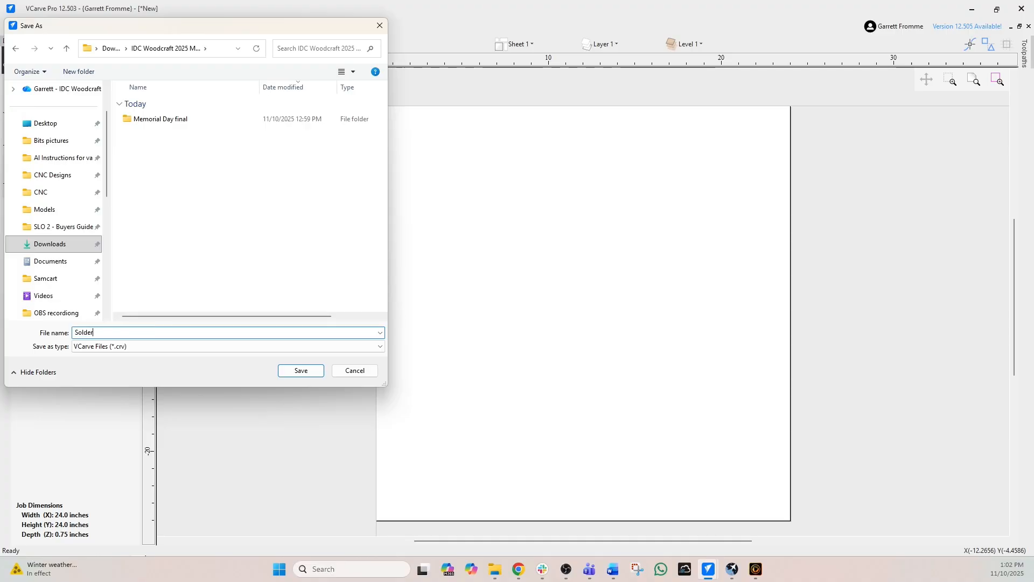
type("with Flag")
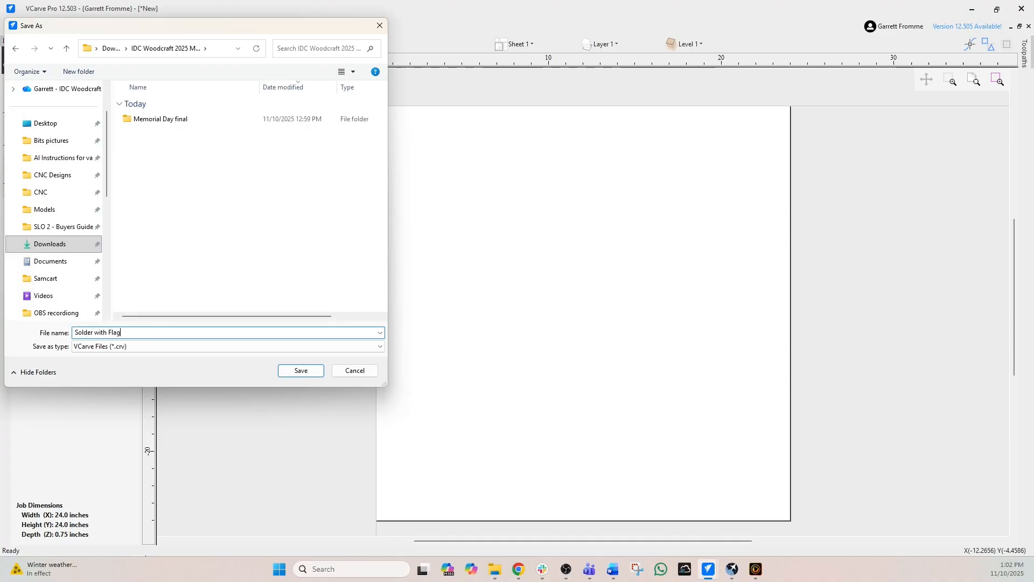
left_click(300, 370)
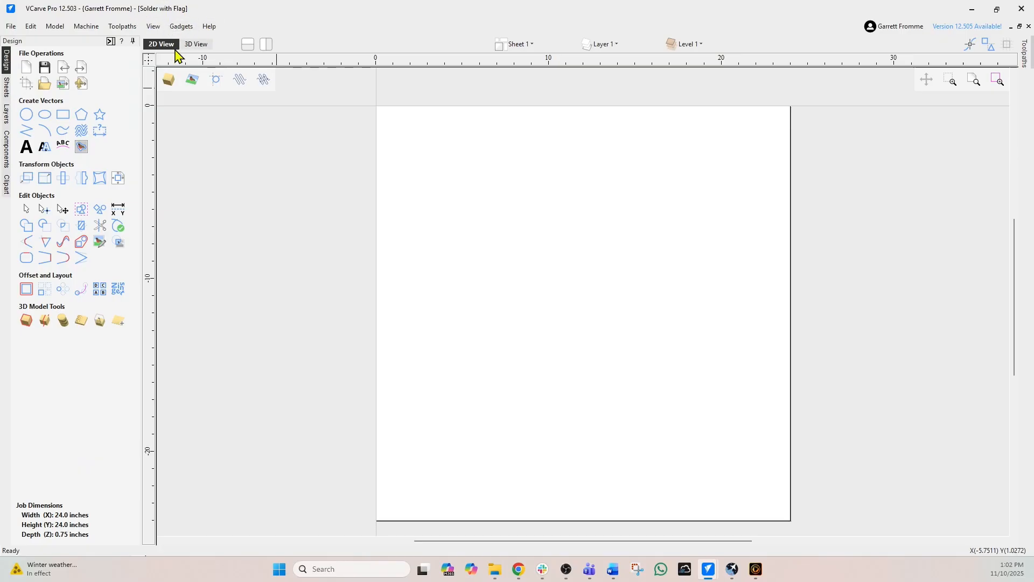
mouse_move(139, 183)
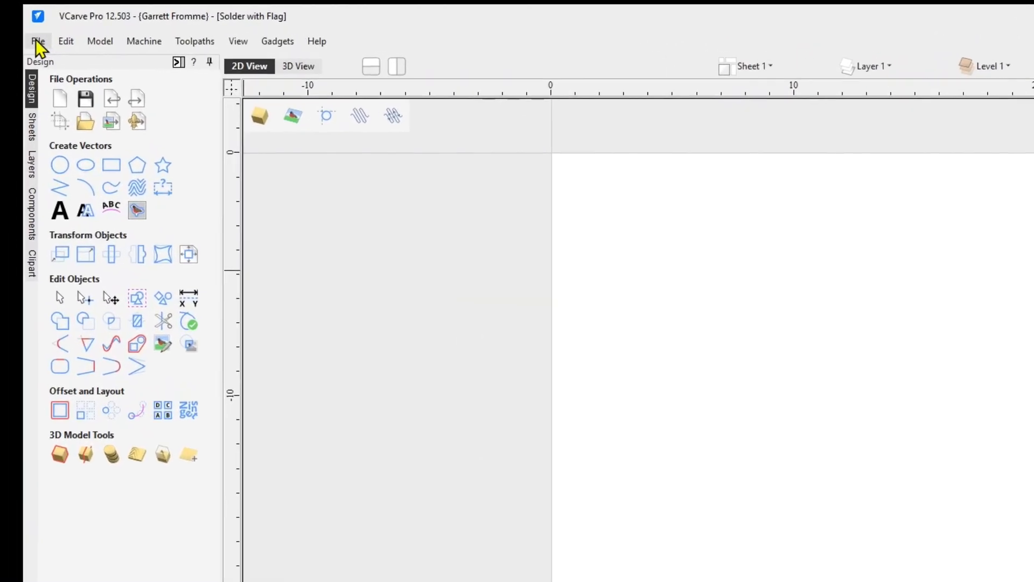
Step: Check the File menu's import options, then launch Import Component / 3D Model
left_click(37, 41)
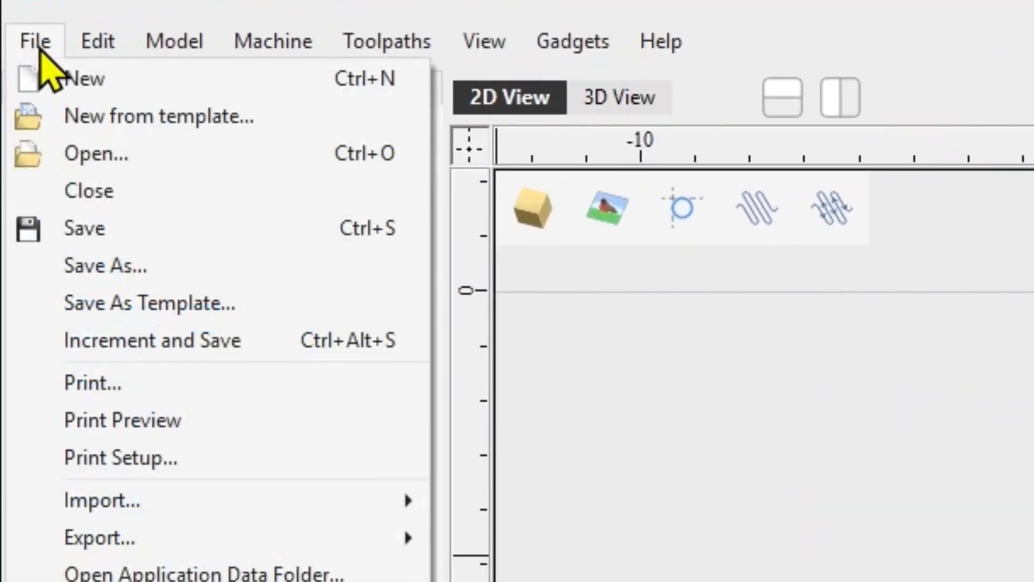
mouse_move(102, 500)
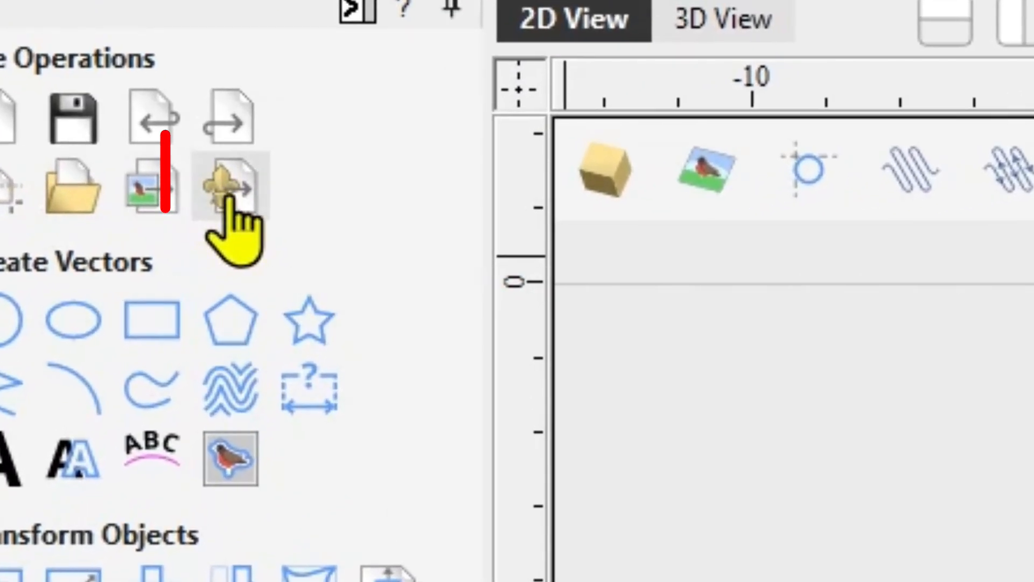
mouse_move(231, 191)
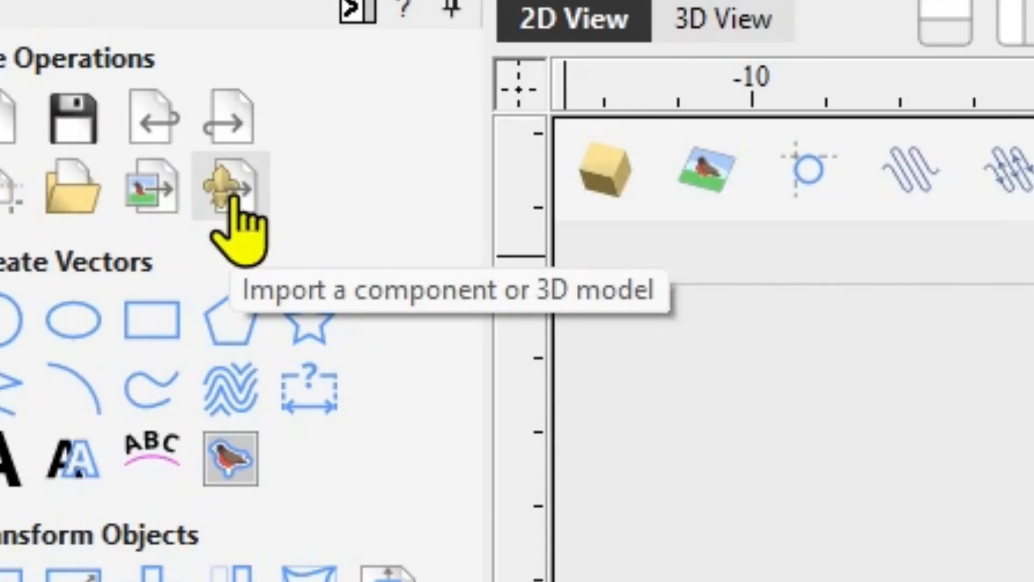
left_click(230, 191)
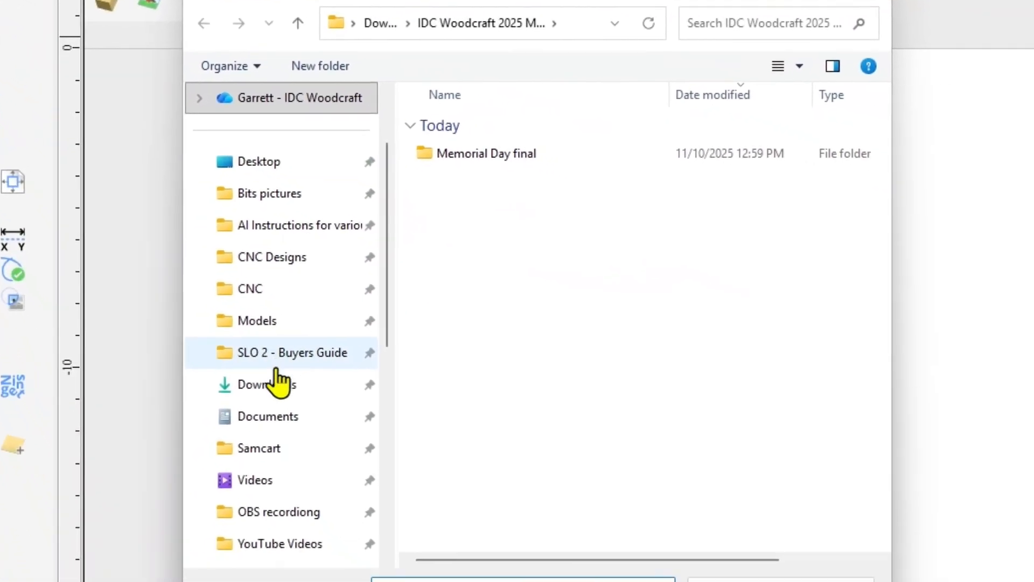
Step: Browse into the Memorial Day final folder and open the Memorial Day final v 3 STL
left_click(266, 384)
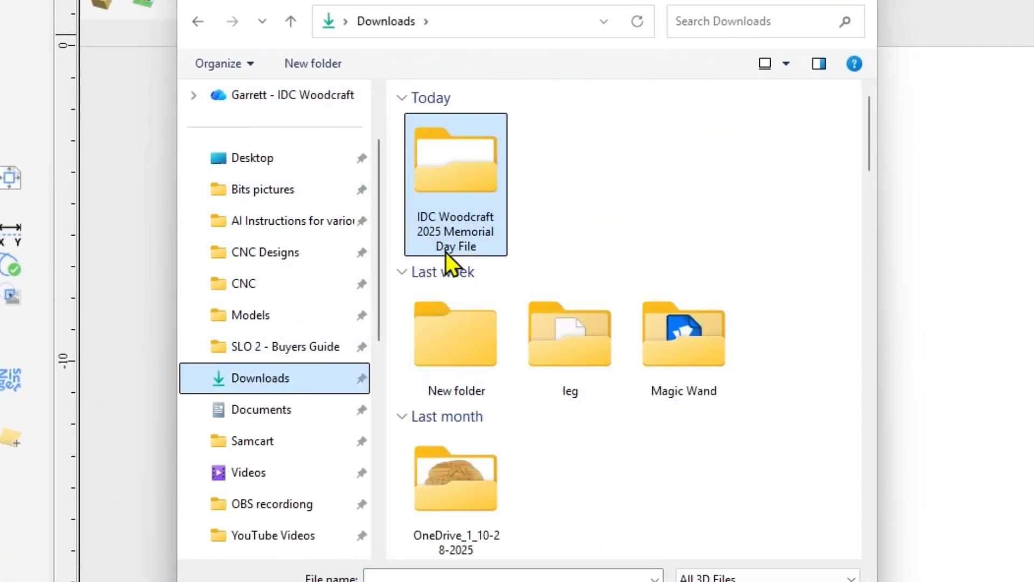
mouse_move(462, 165)
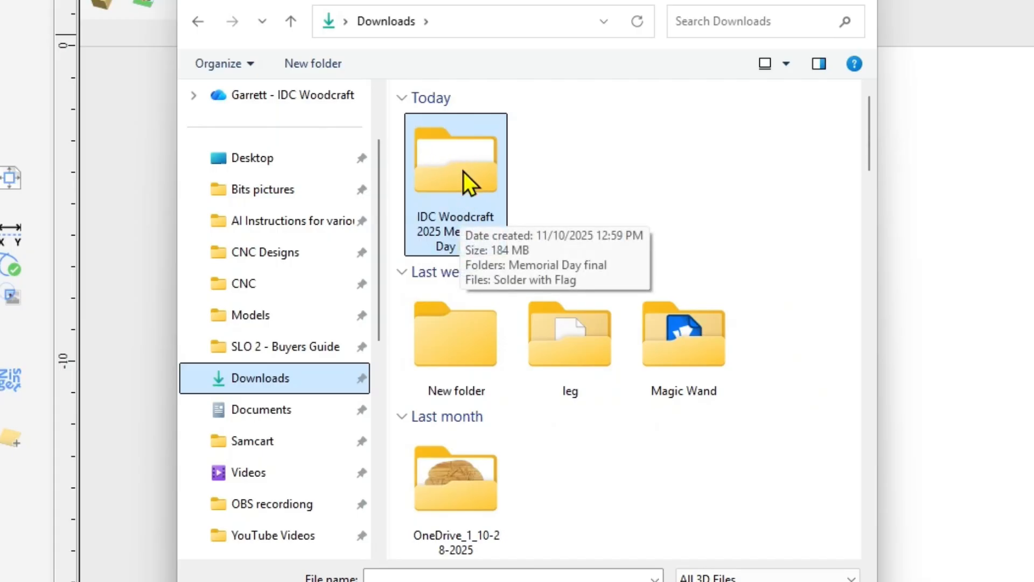
mouse_move(569, 190)
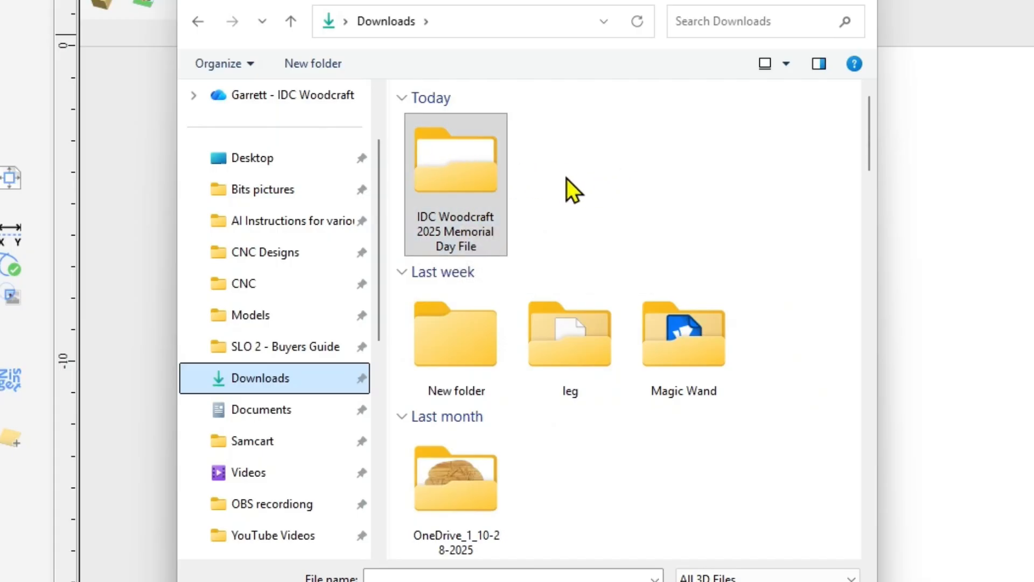
mouse_move(597, 203)
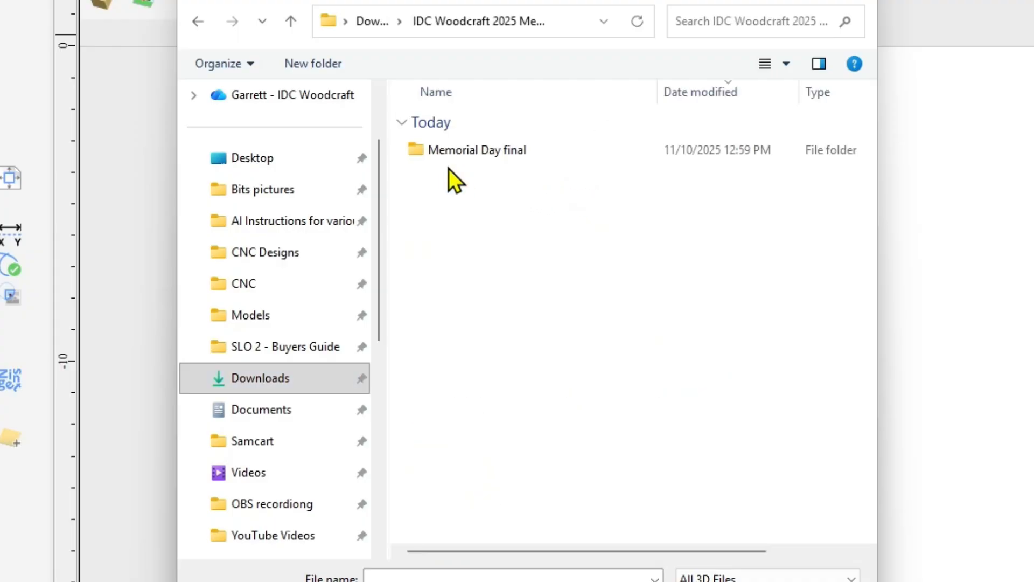
left_click(476, 150)
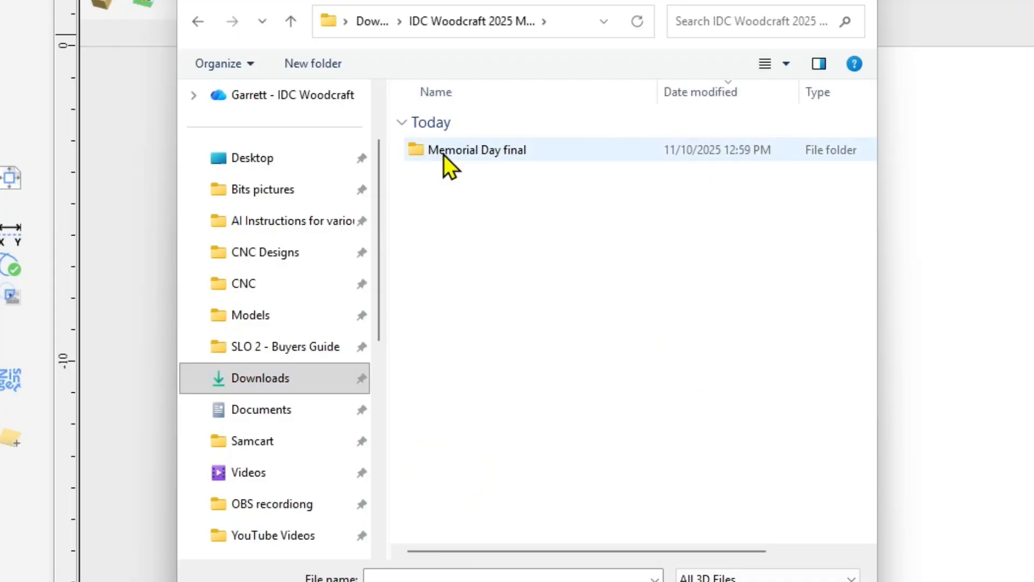
double_click(475, 149)
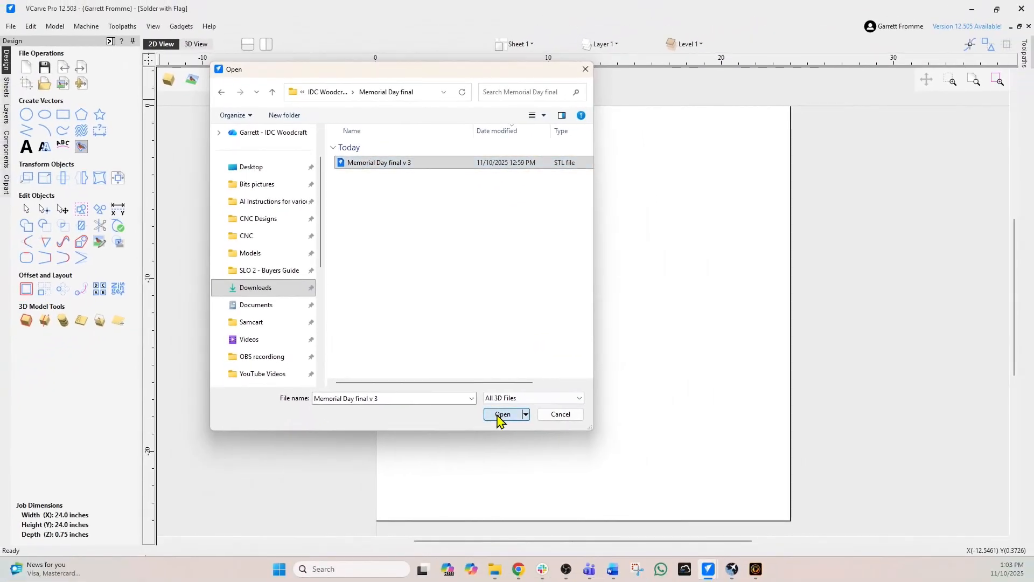
left_click(503, 415)
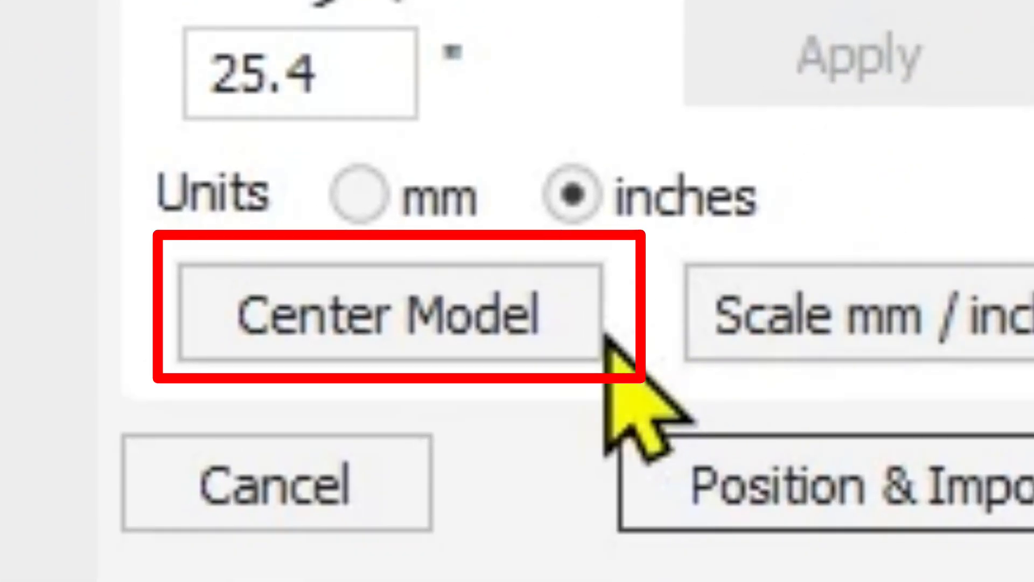
Step: Center the 42.87 by 25.4 inch soldier model on the job with Center Model
left_click(44, 259)
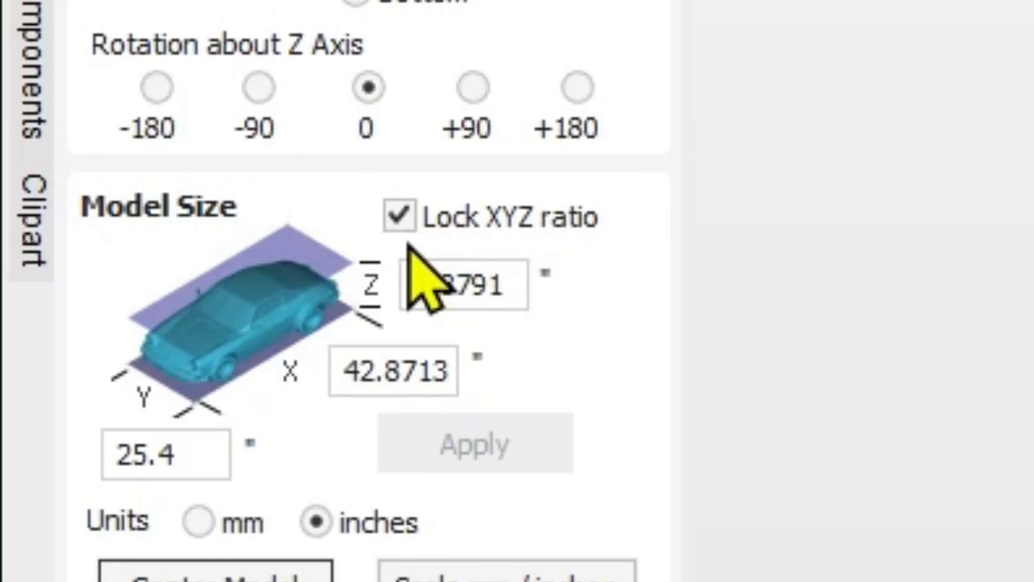
Step: Resize the soldier-and-flag model to 23 inches wide with XYZ ratio locked
left_click(455, 285)
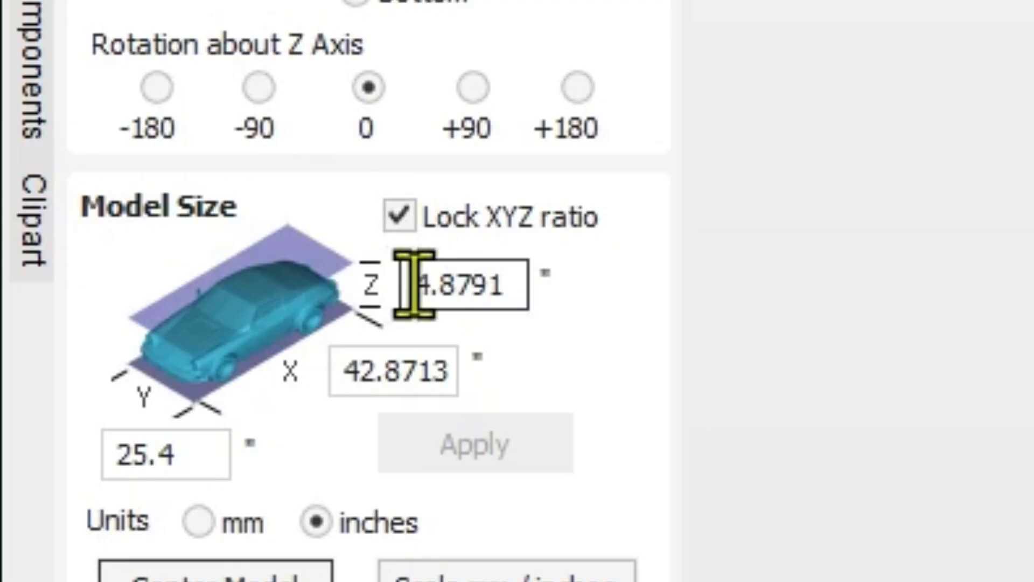
left_click(393, 369)
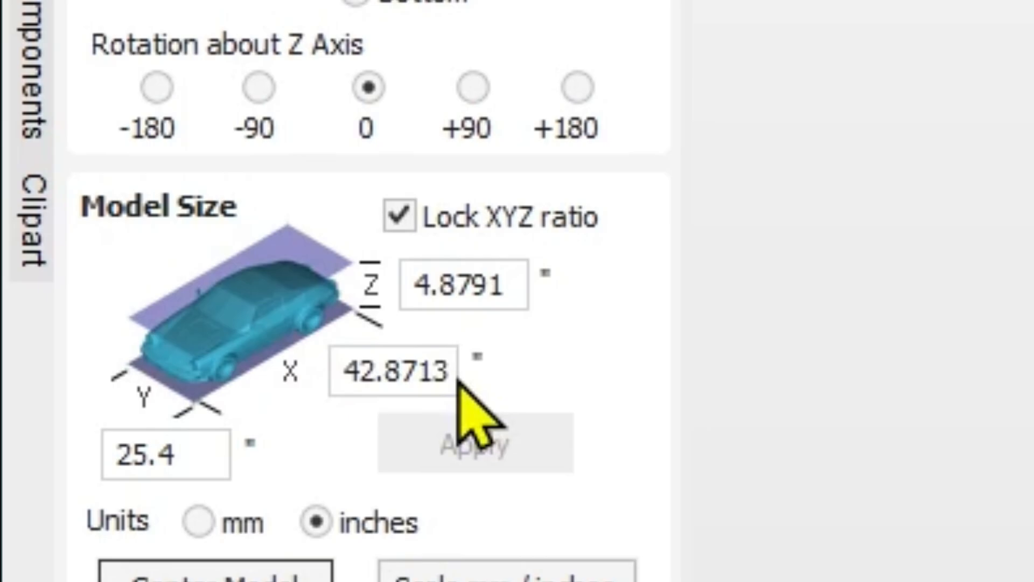
left_click(393, 371)
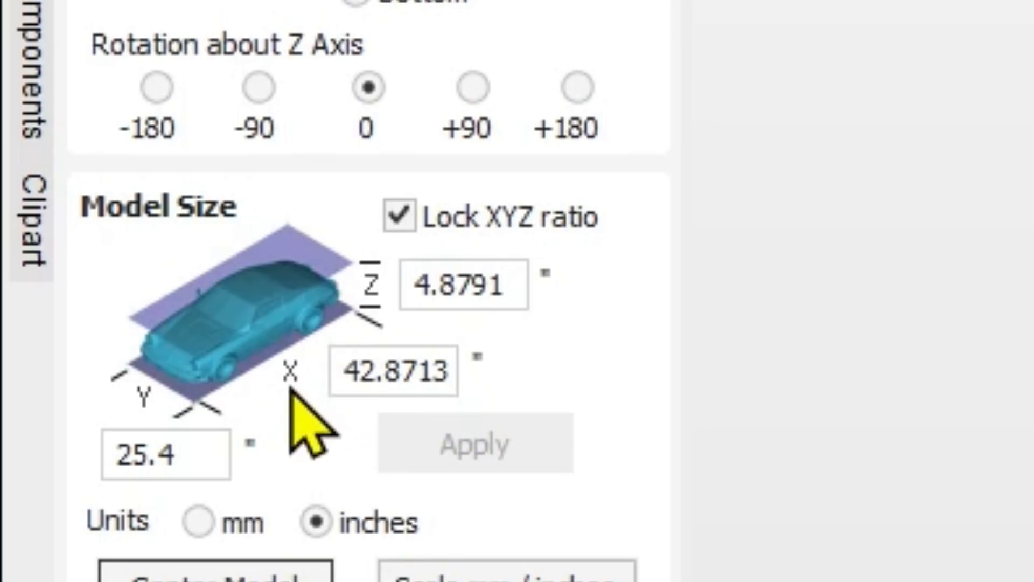
mouse_move(165, 455)
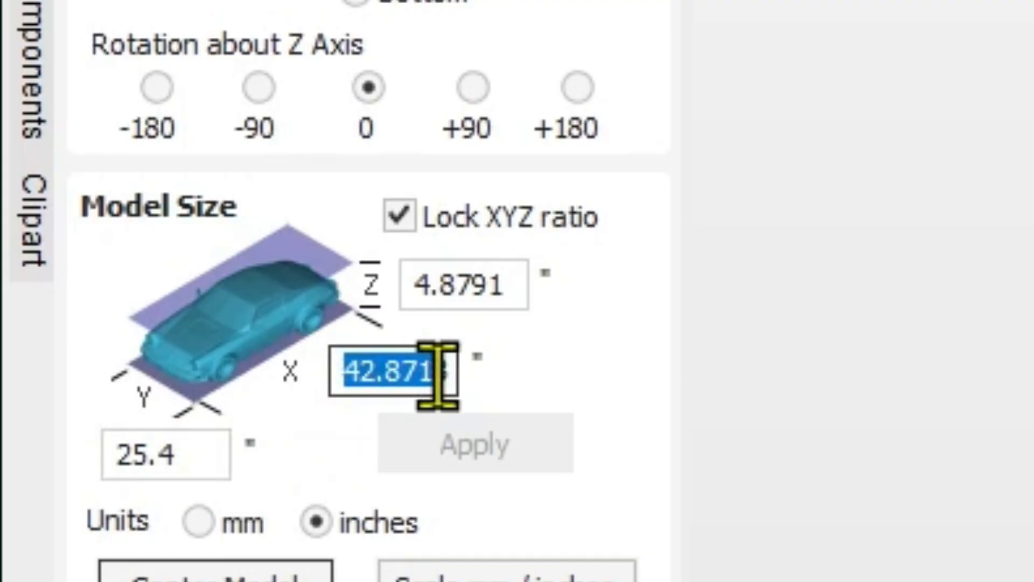
type("23")
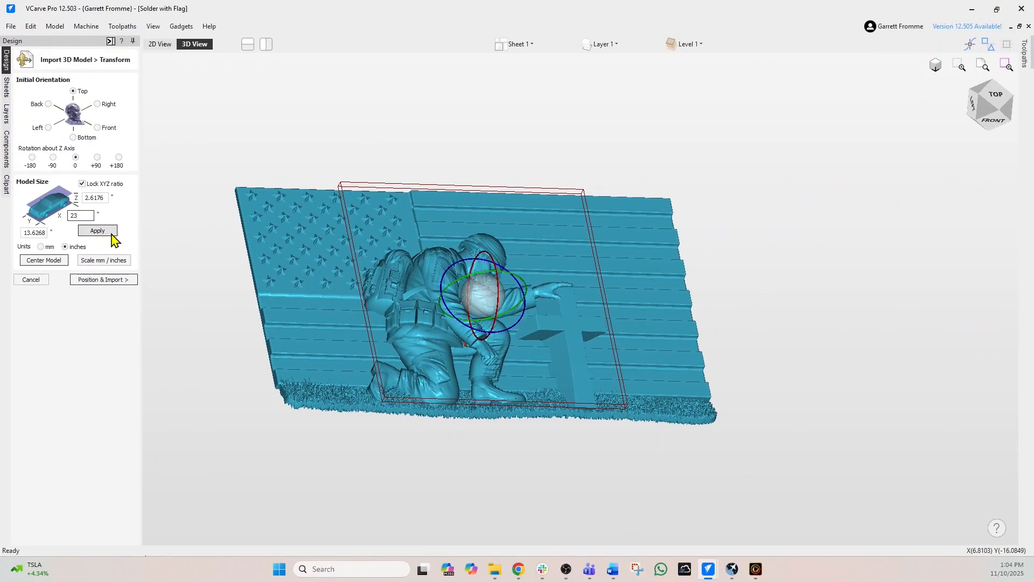
left_click(97, 230)
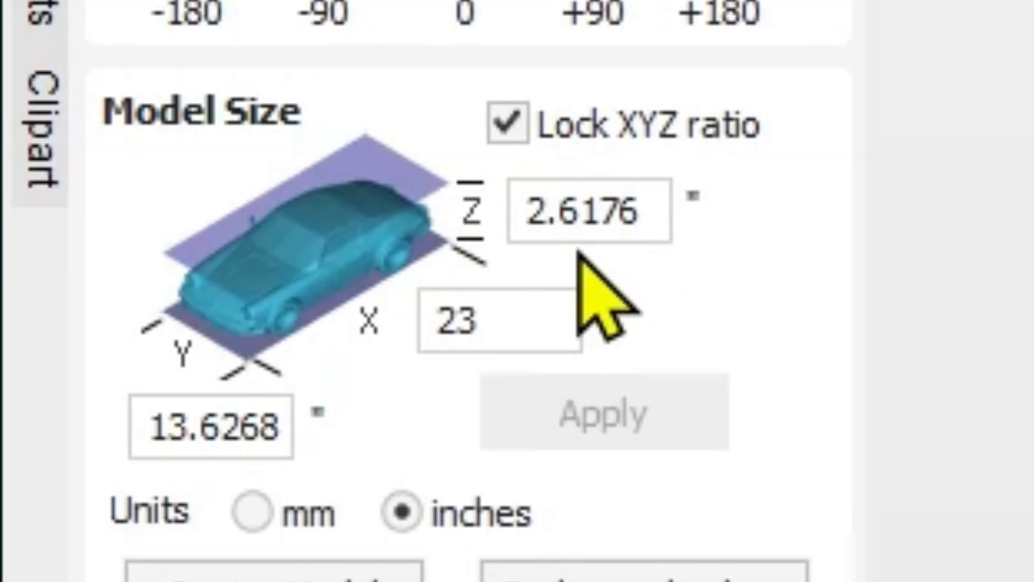
Step: Unlock the XYZ ratio and set the model thickness to 0.75 inches
left_click(587, 212)
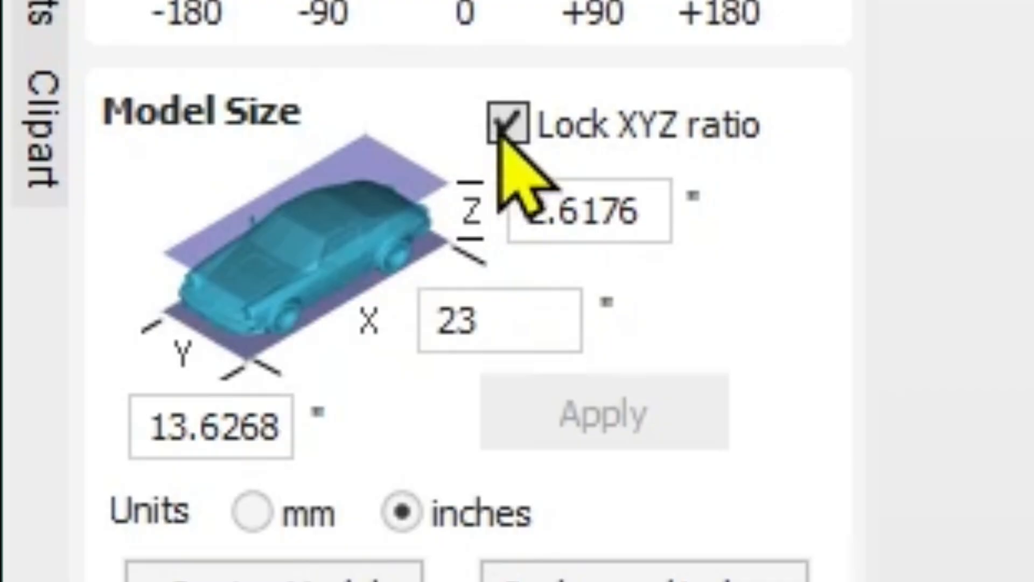
left_click(508, 124)
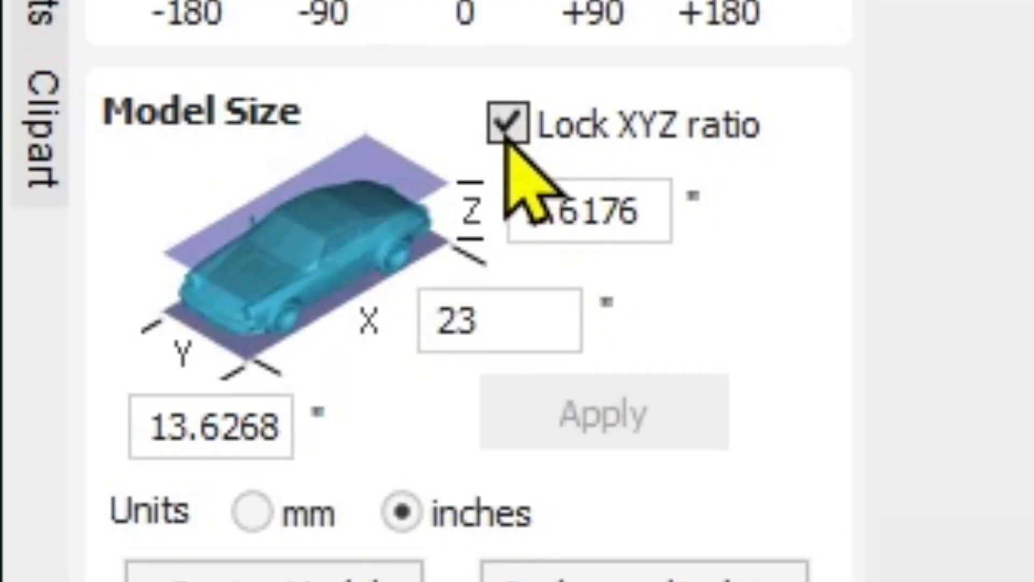
left_click(507, 124)
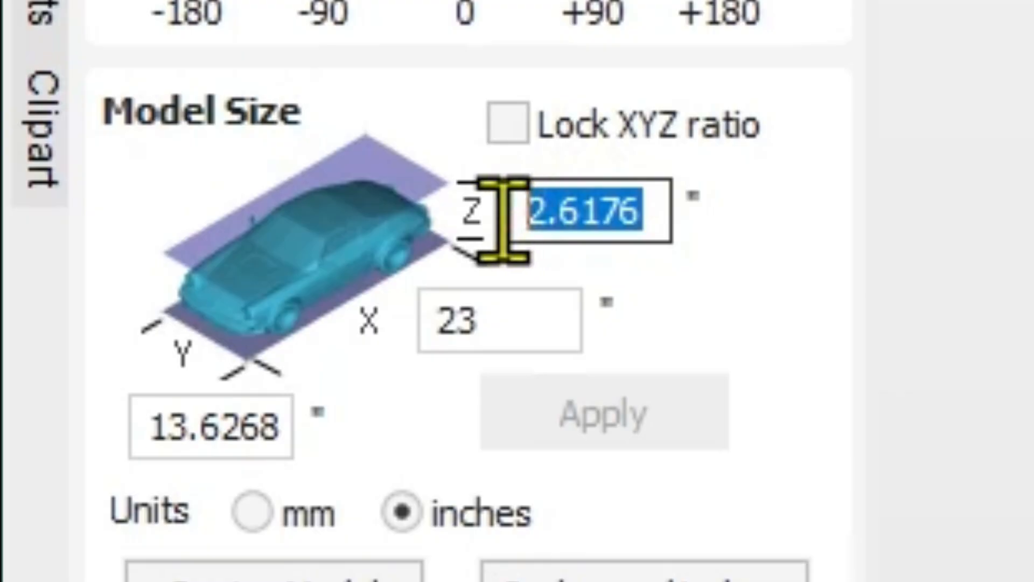
type(".75")
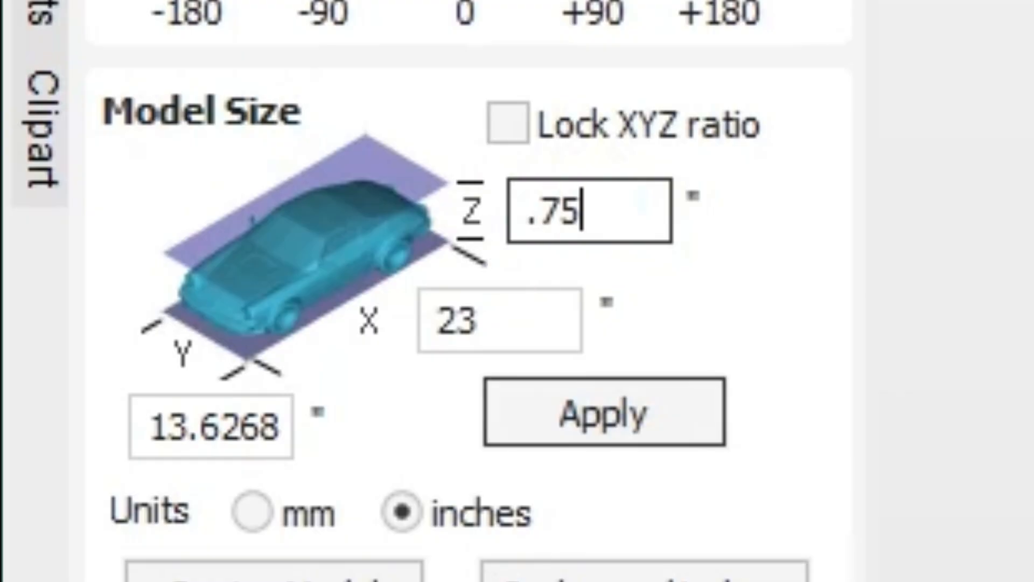
left_click(97, 230)
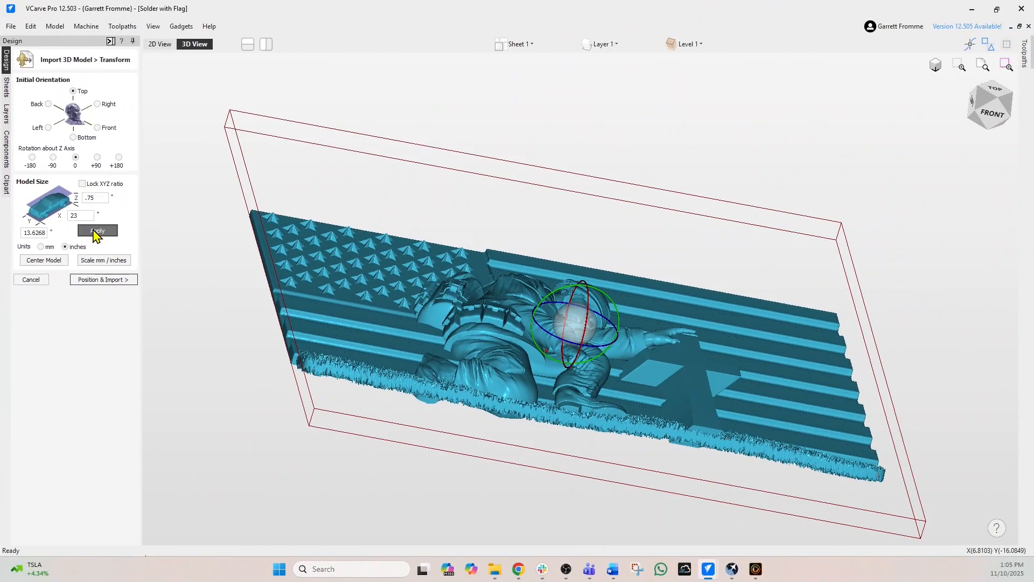
Step: Change the model thickness to 0.74 inches
left_click(97, 230)
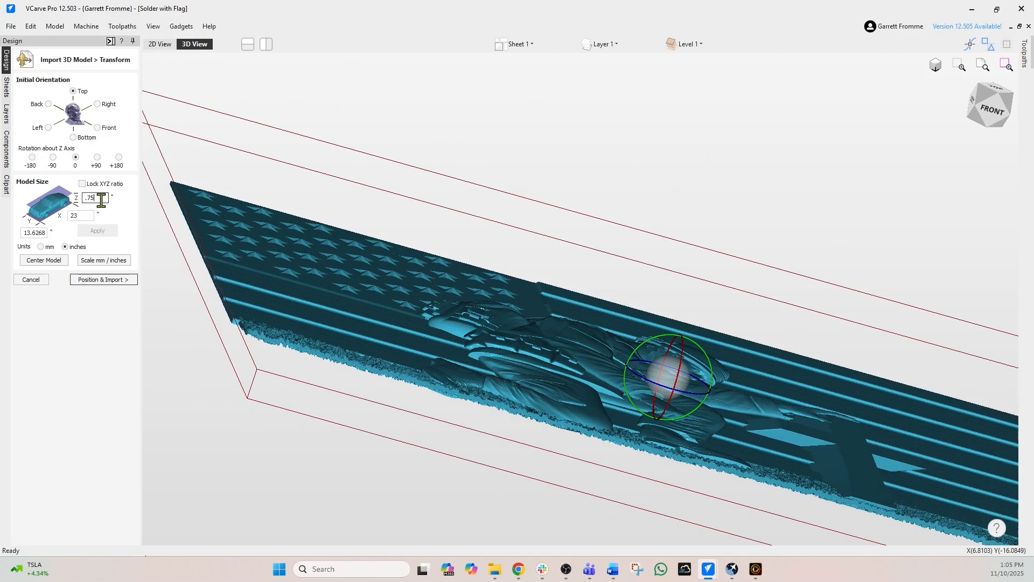
type(".74")
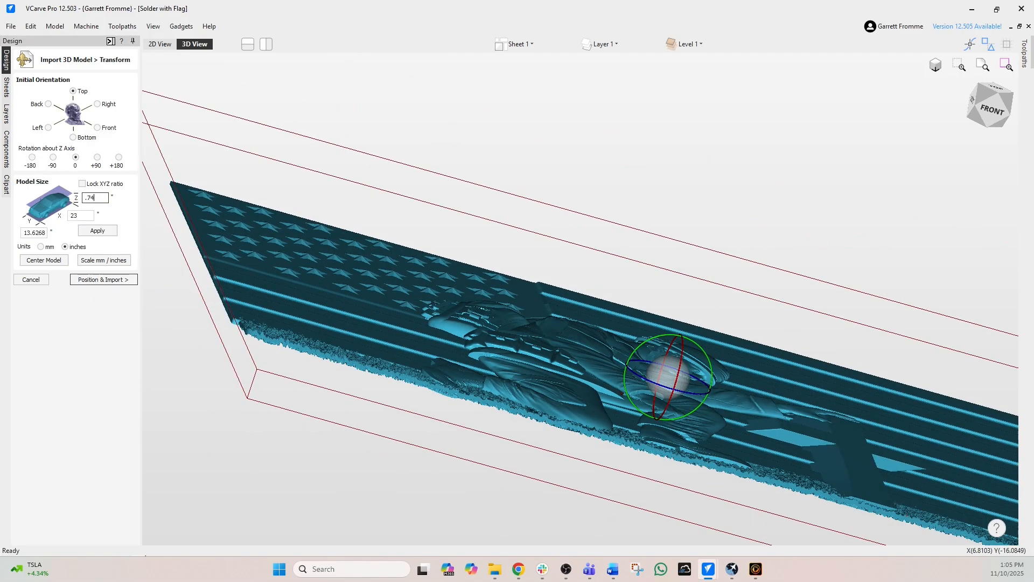
left_click(96, 230)
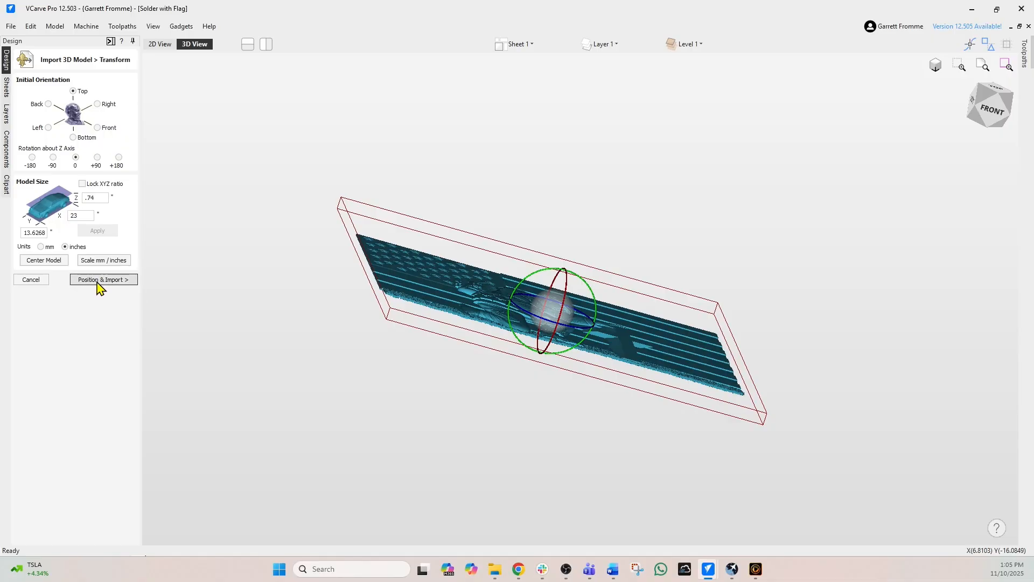
Step: Advance to positioning and inspect the flattened relief from the front against the material
left_click(102, 279)
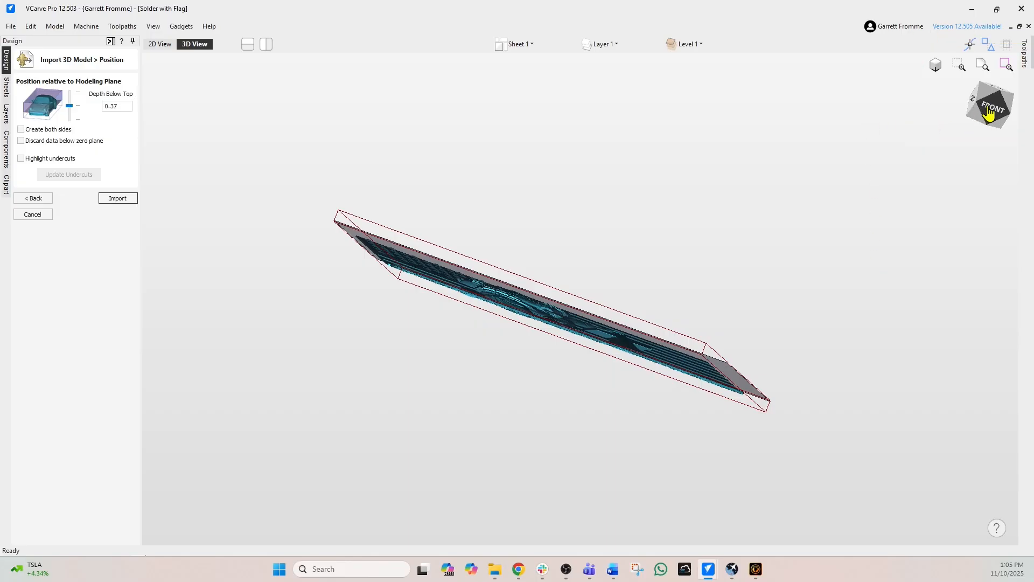
left_click(990, 104)
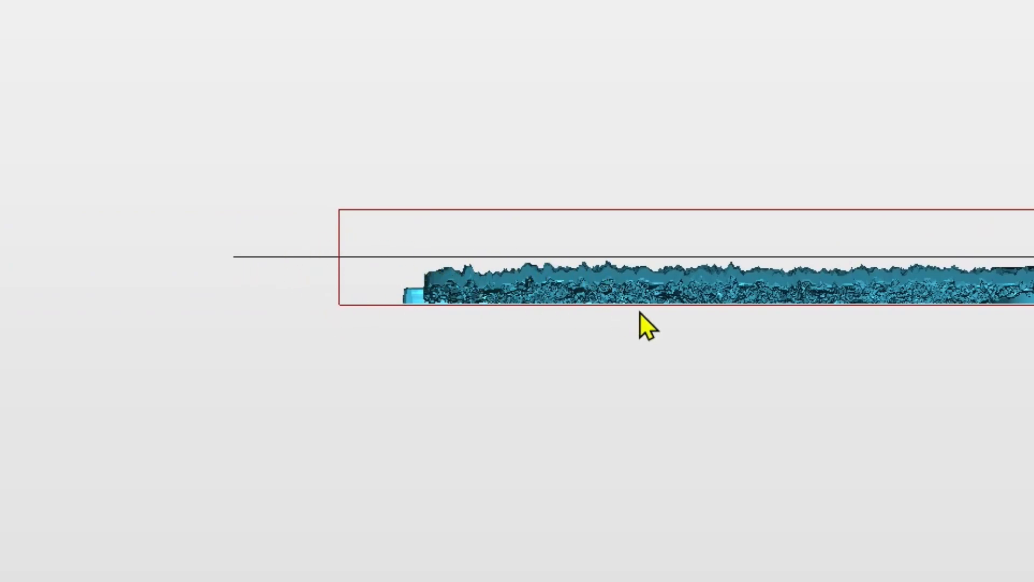
left_click_drag(647, 330, 640, 423)
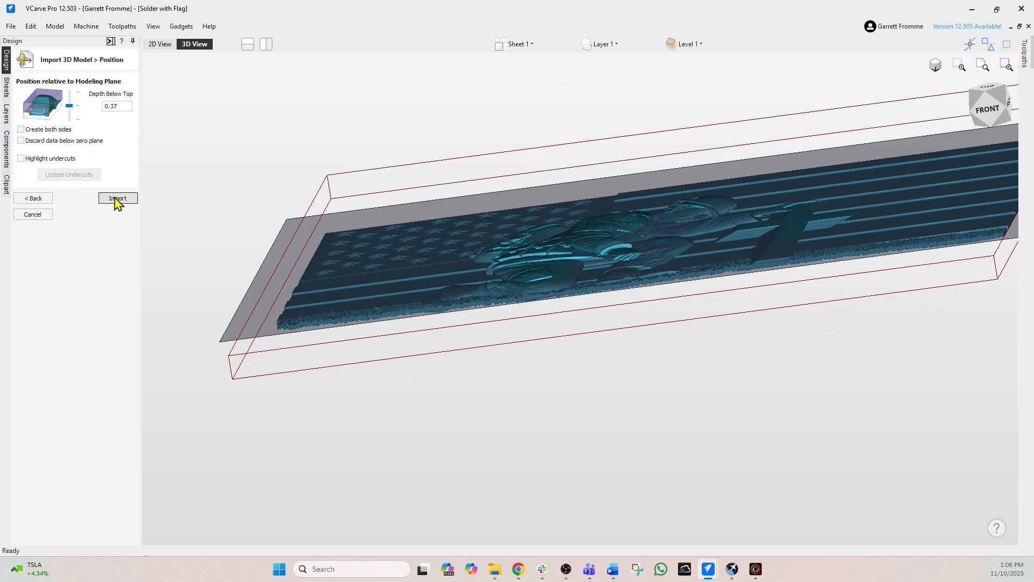
Step: Import the positioned relief into the 24x24 job
left_click(118, 197)
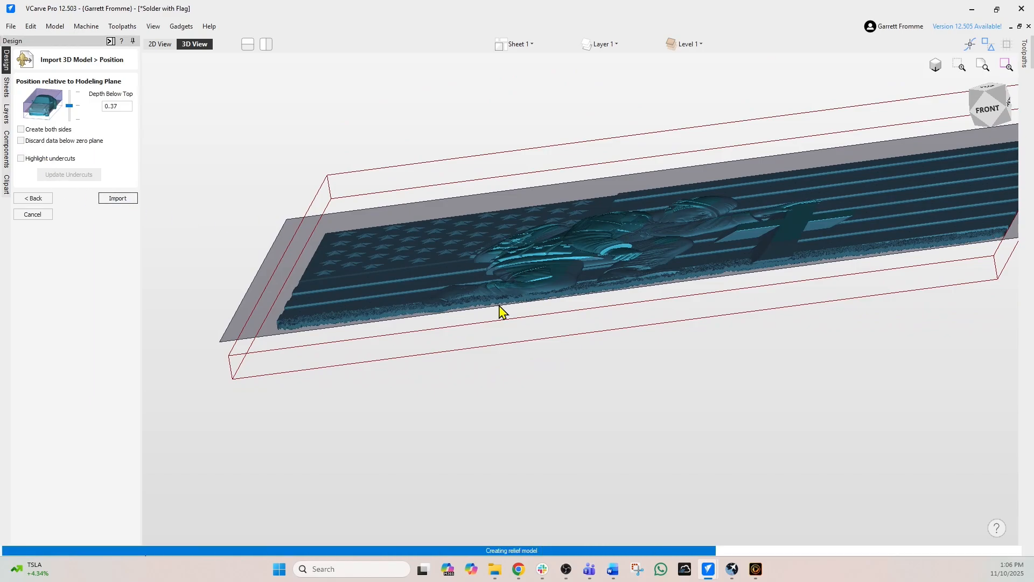
left_click(117, 198)
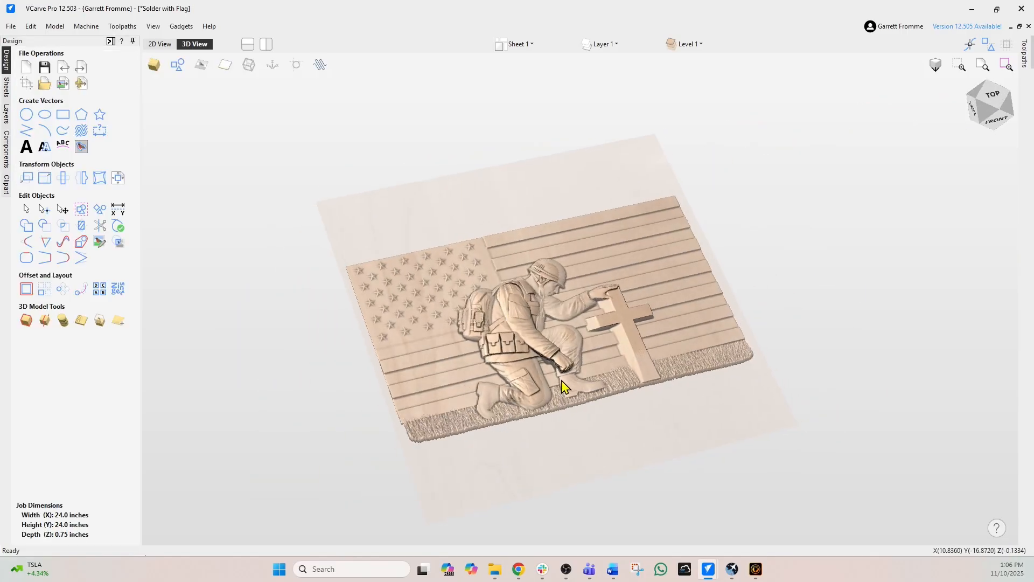